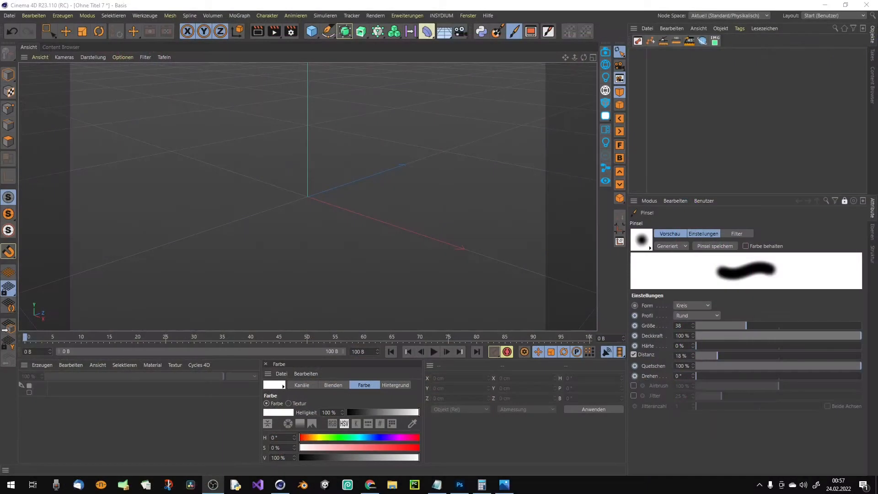
Add a test cube, then add a Landschaft (Landscape) terrain object from the primitives list.
click(310, 31)
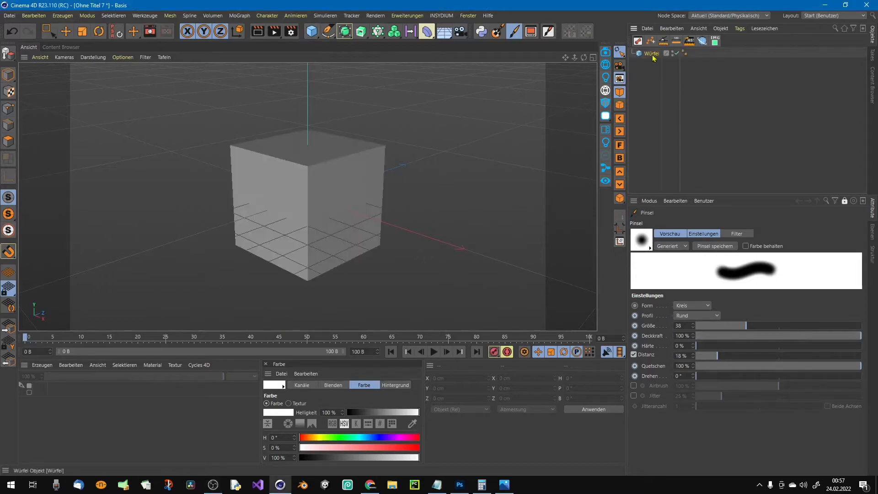
click(312, 31)
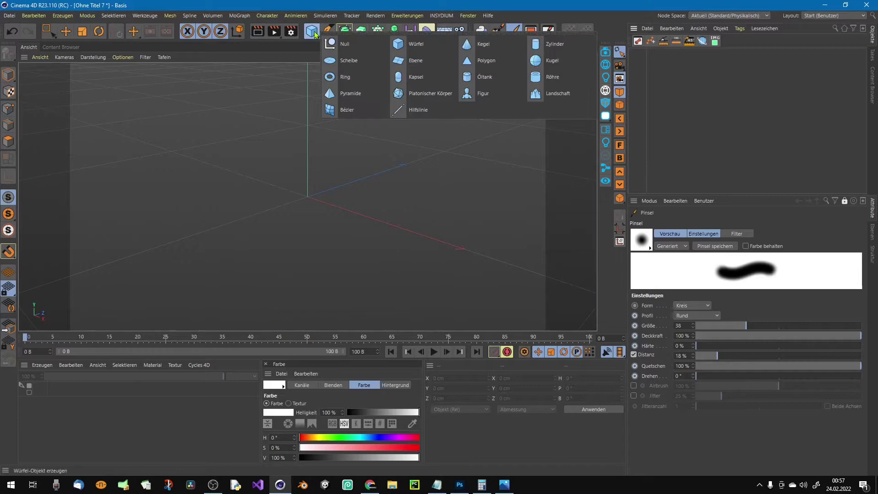
mouse_move(483, 93)
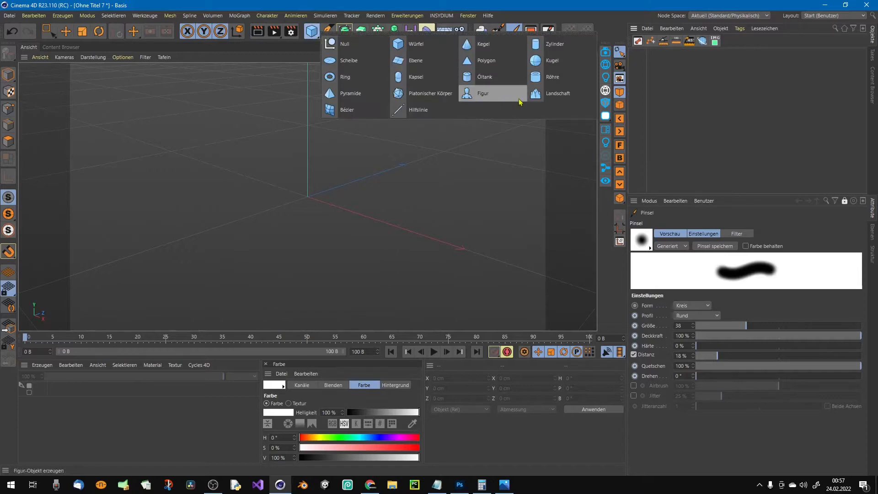
click(558, 93)
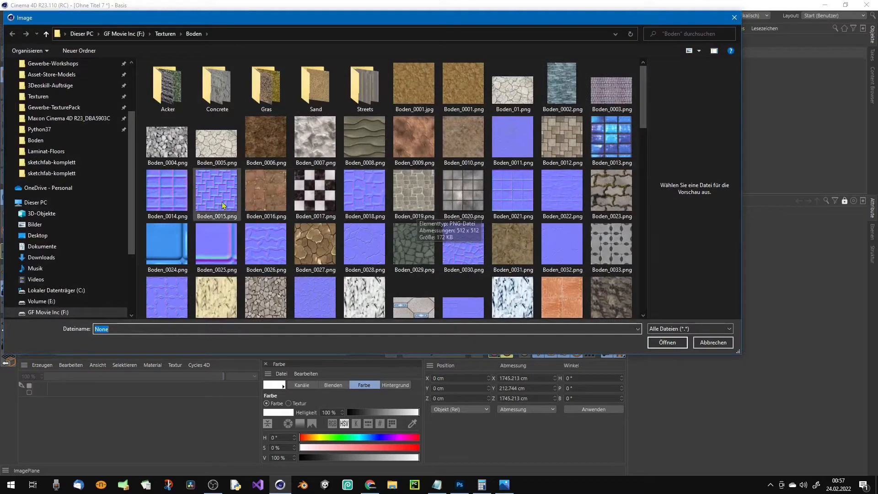
mouse_move(68, 94)
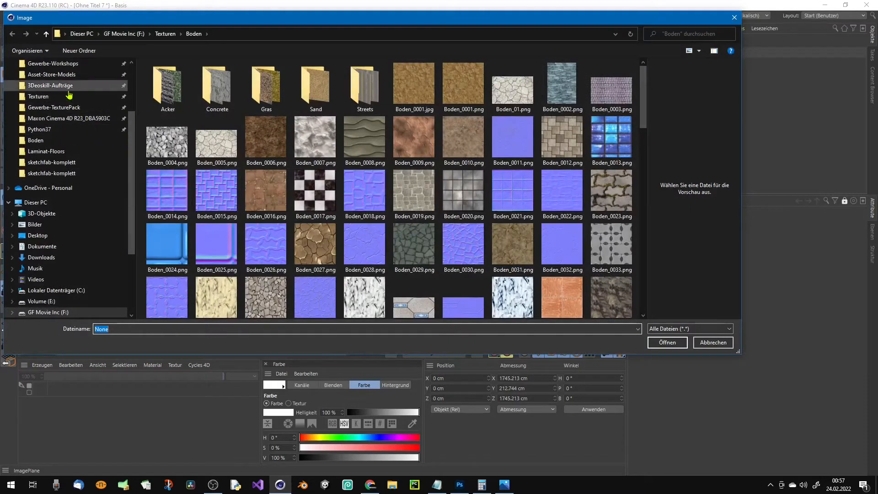
Load Floors_0017.png from TexturePack > Ground&Floors as the landscape material's image.
click(54, 107)
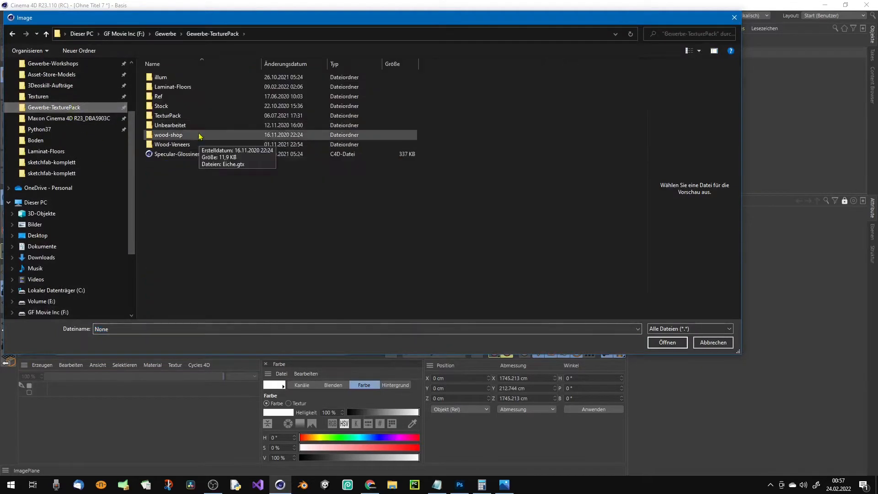
double_click(167, 115)
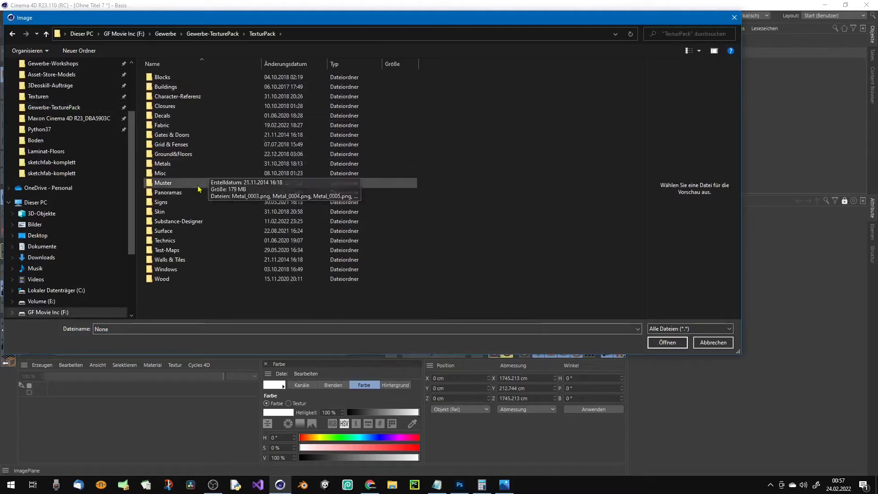
double_click(172, 154)
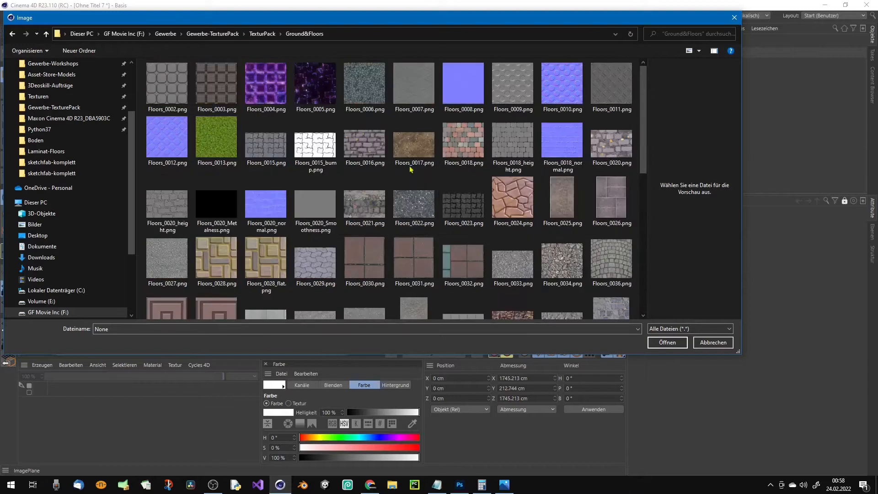
click(712, 342)
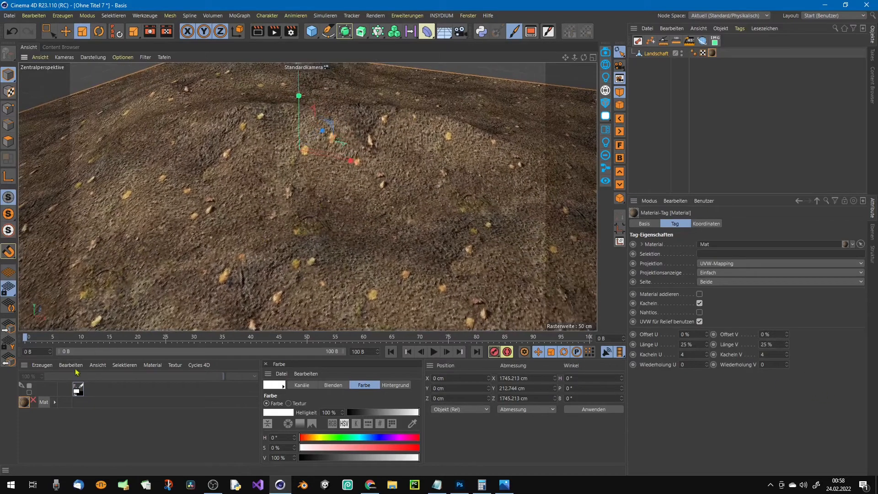
Enable 55% bump and 3 cm sub-polygon displacement on the soil material using its texture.
double_click(24, 402)
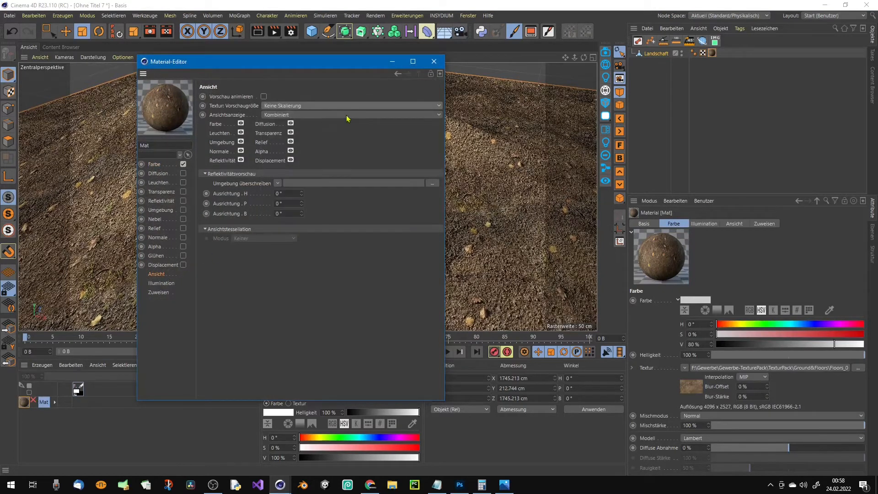
click(154, 164)
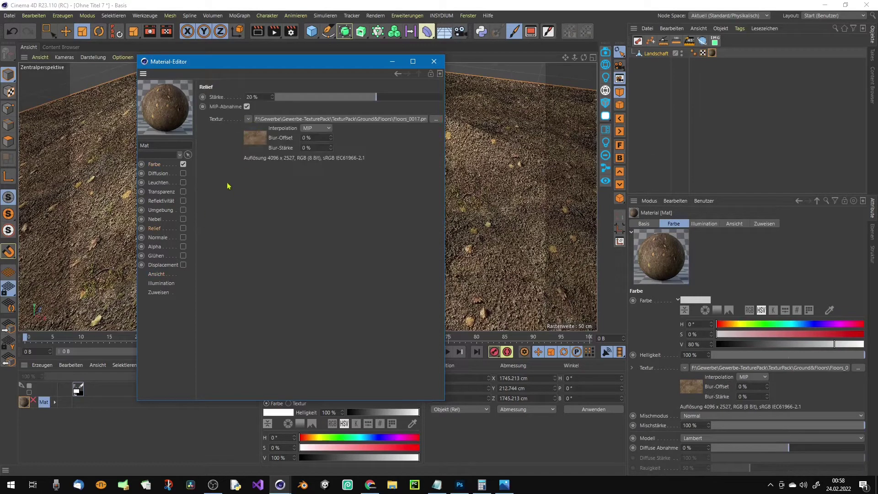
click(183, 228)
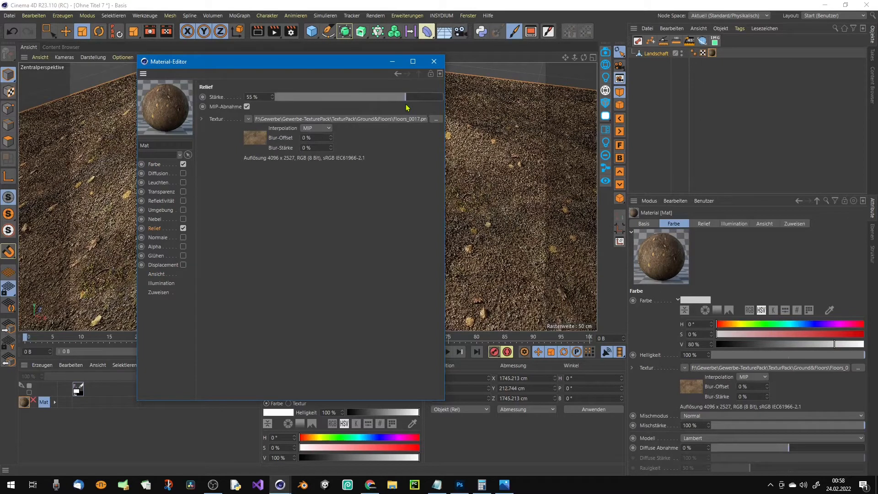
click(163, 265)
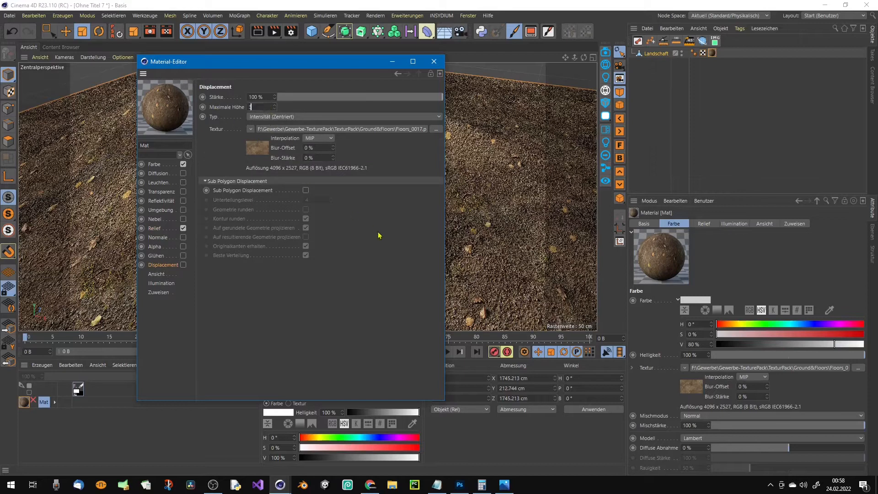
click(306, 190)
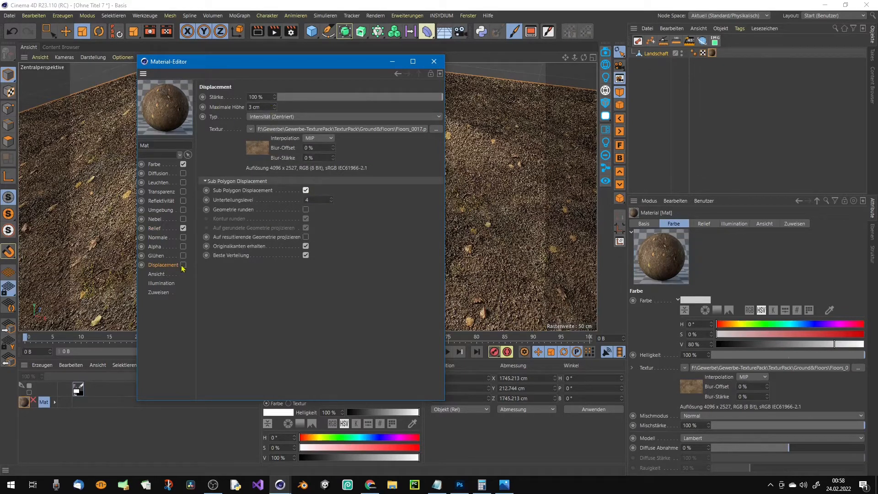
click(433, 61)
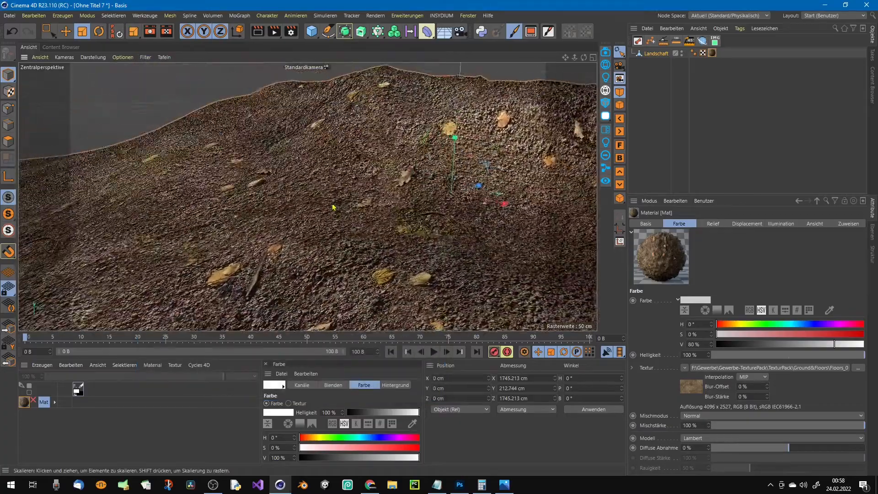
mouse_move(257, 31)
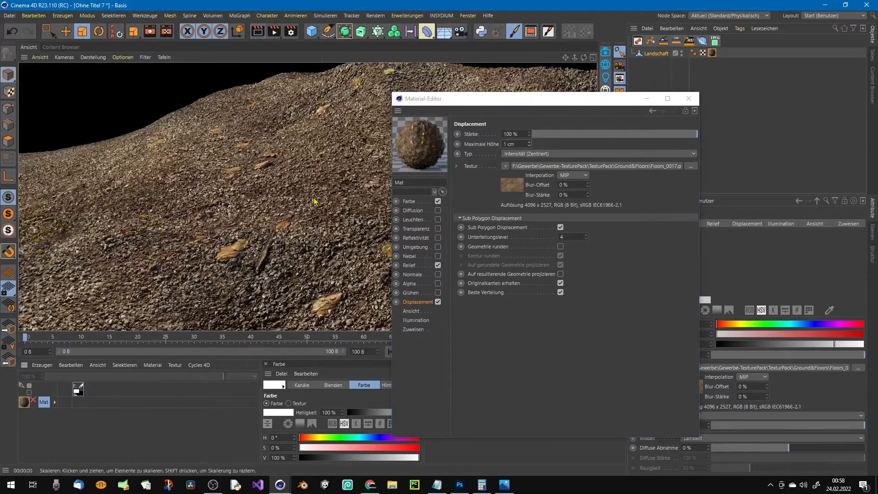
Lower the soil material's displacement height to 1 cm and close its settings.
click(410, 265)
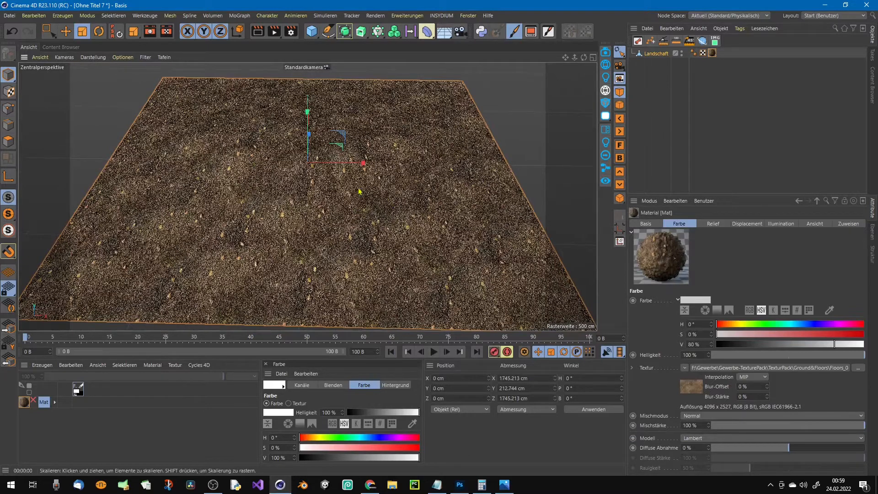
mouse_move(372, 203)
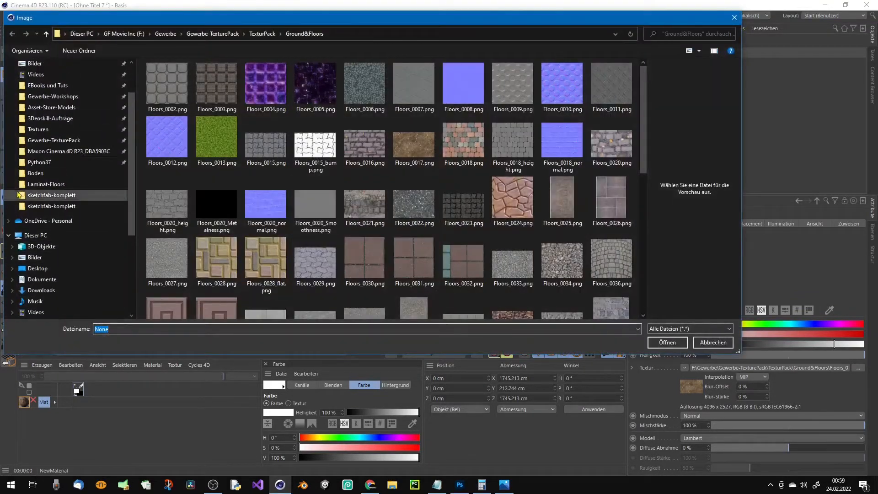
Load Boden_0157.png from Texturen > Boden as the sandy grass material's image.
click(38, 129)
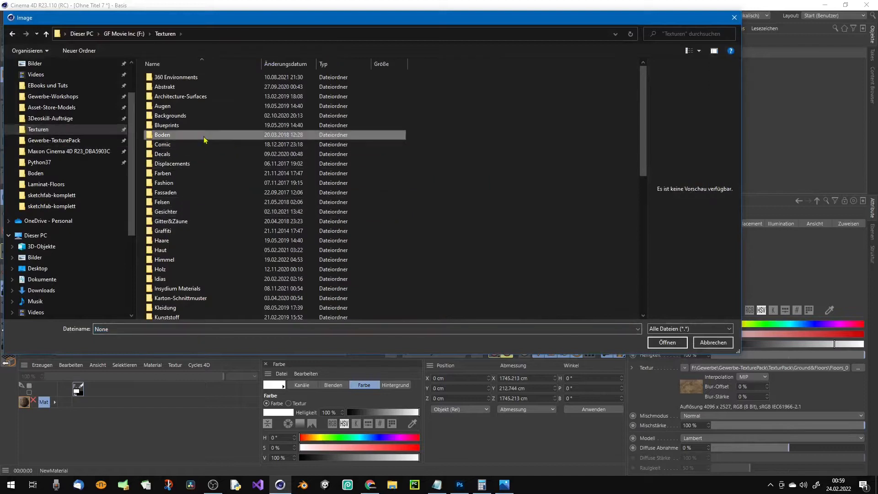
double_click(163, 134)
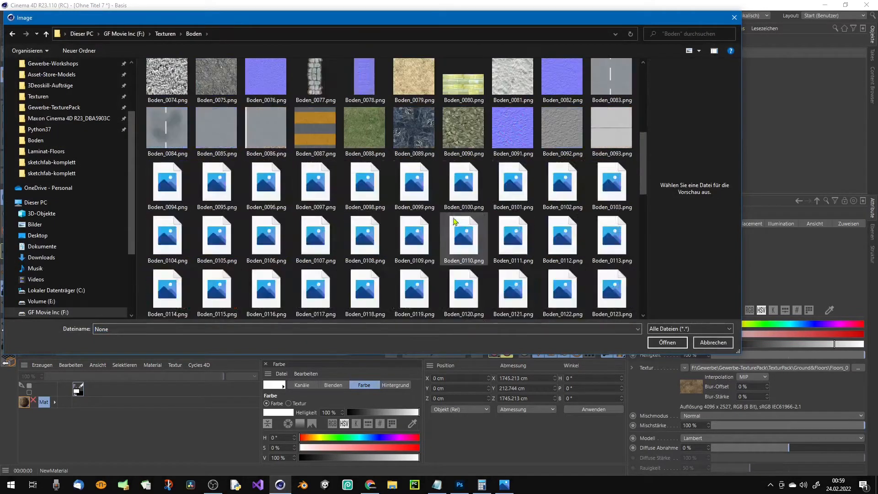
scroll(down, 3)
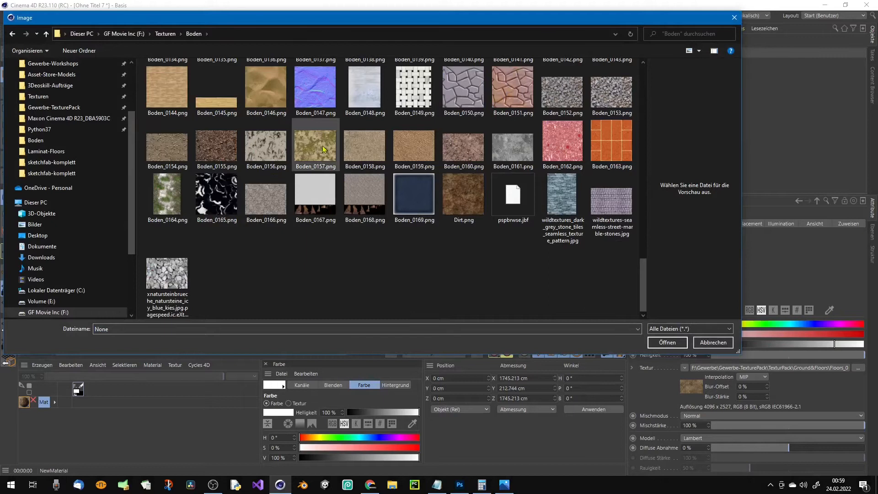
click(666, 342)
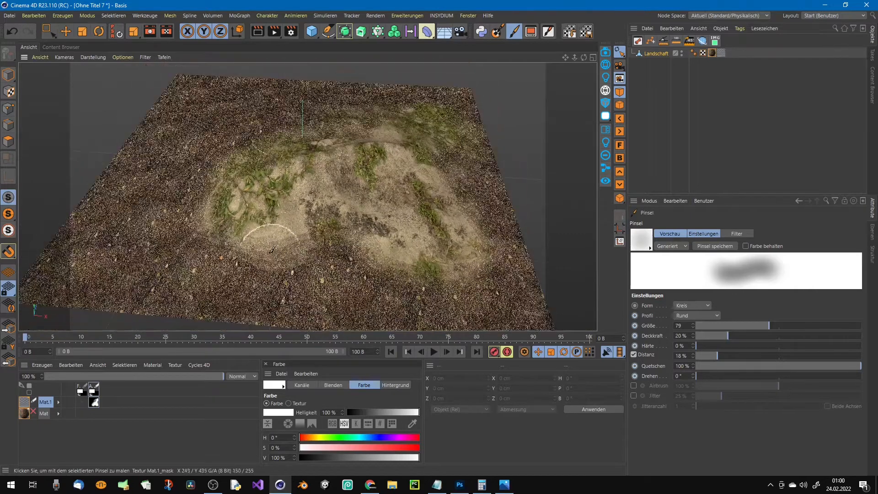
Copy the Boden_0157 texture into Mat.1's Relief channel at 35% and paint more sand onto the landscape.
double_click(24, 402)
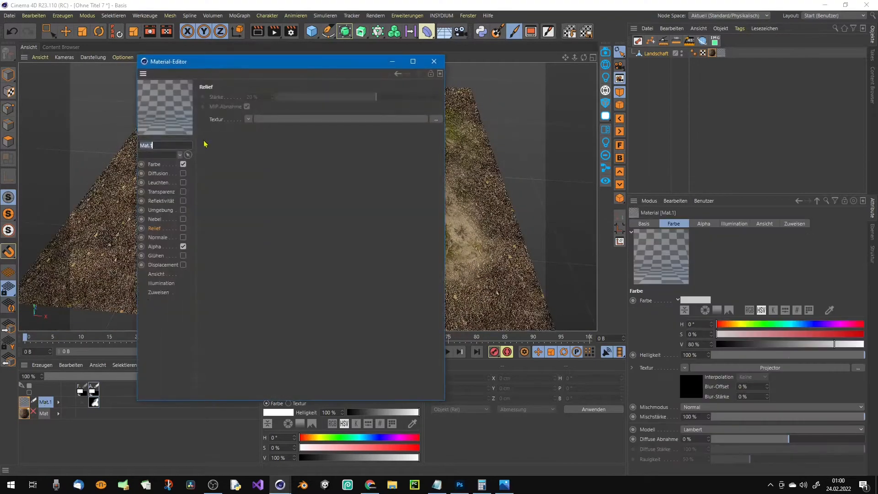
right_click(217, 164)
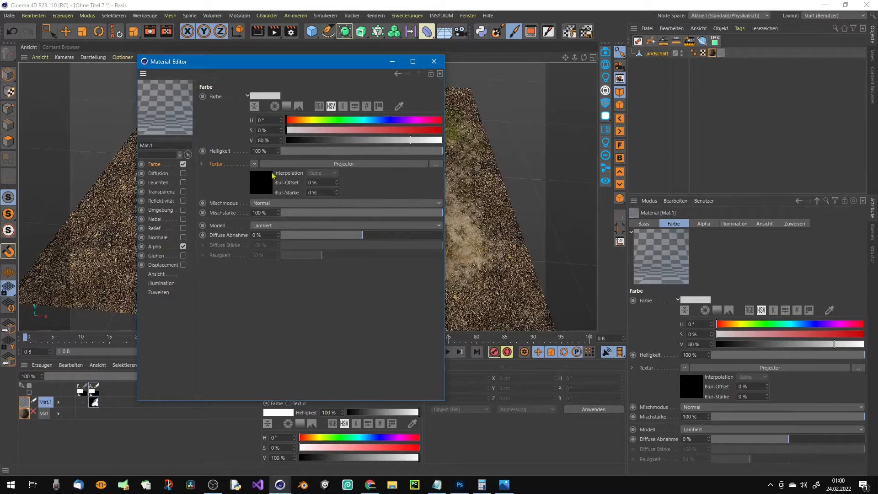
mouse_move(283, 183)
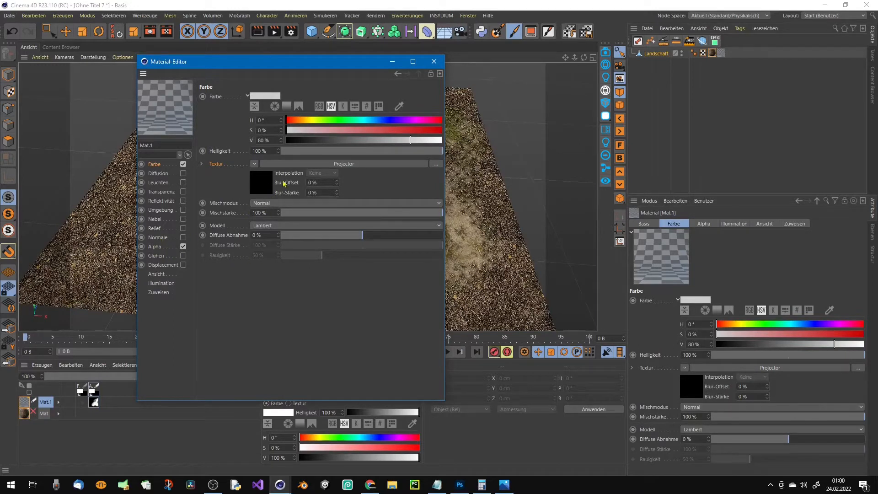
mouse_move(163, 228)
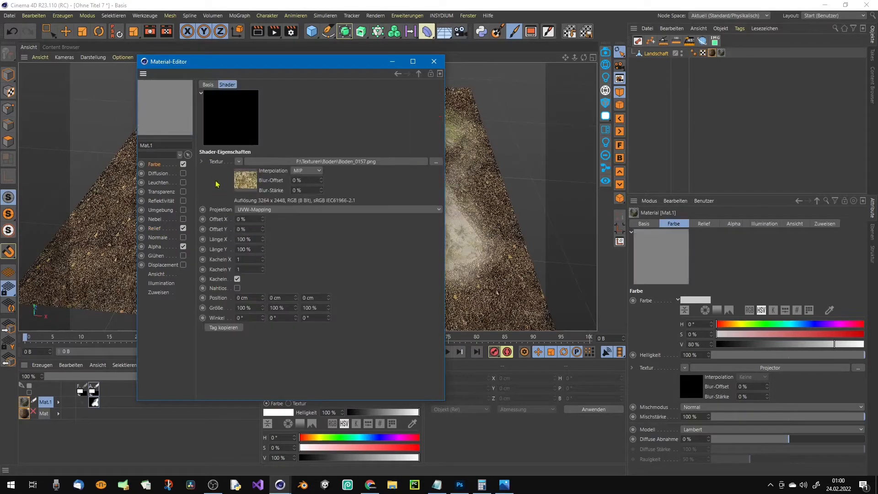
mouse_move(218, 284)
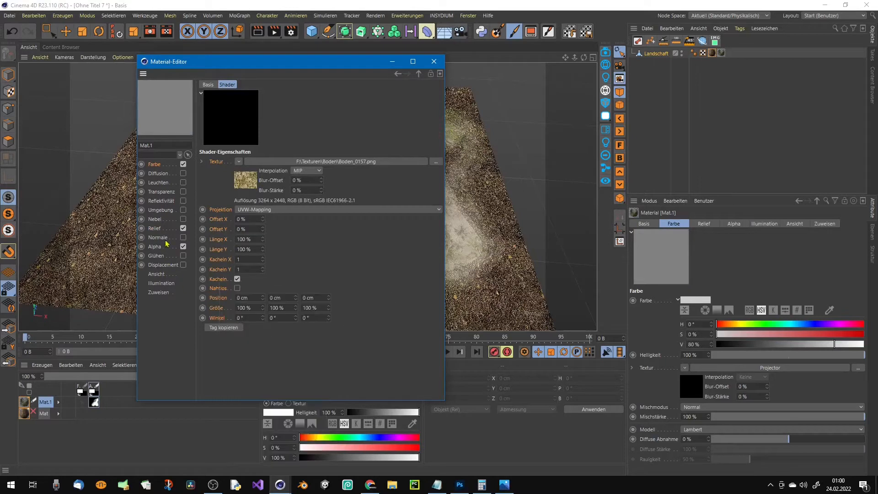
click(155, 228)
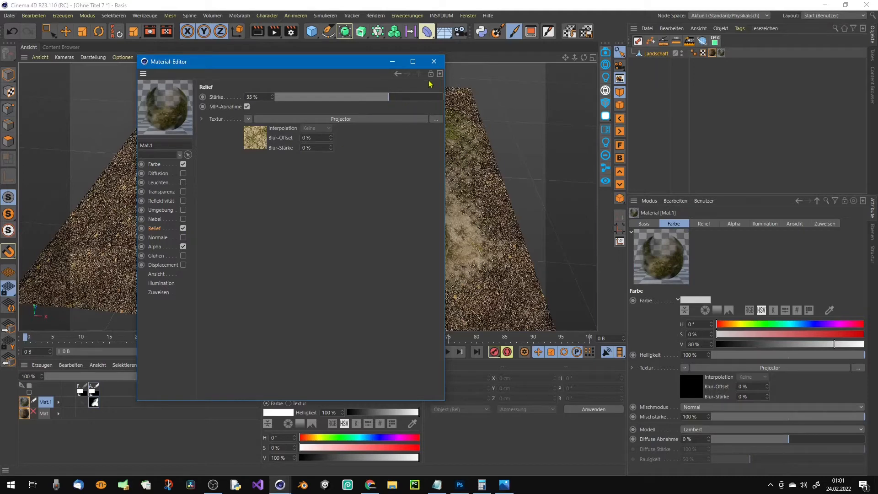
click(433, 61)
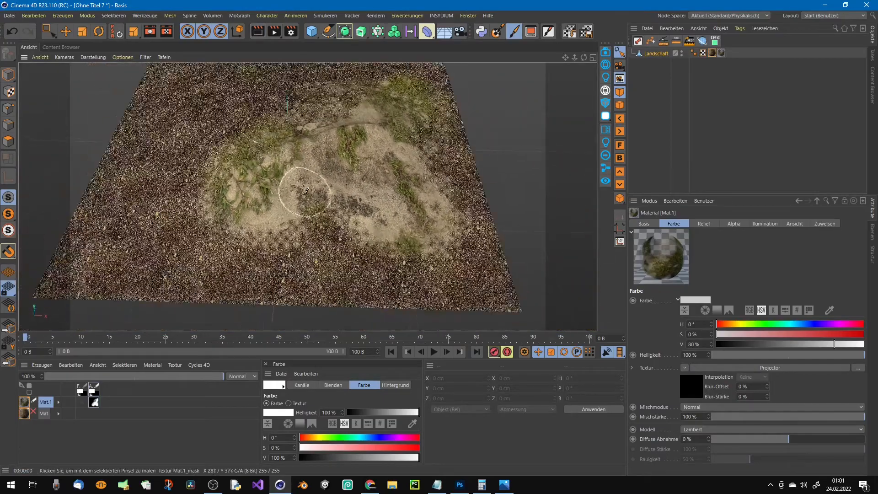
click(305, 193)
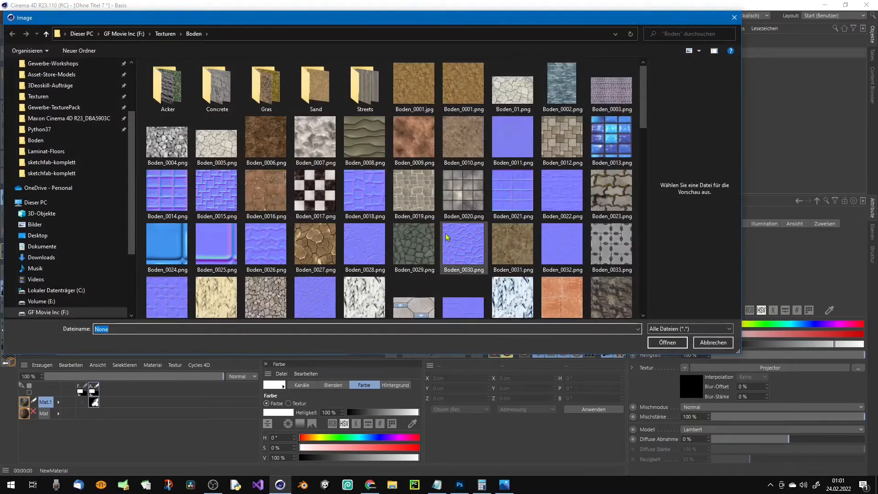
mouse_move(463, 190)
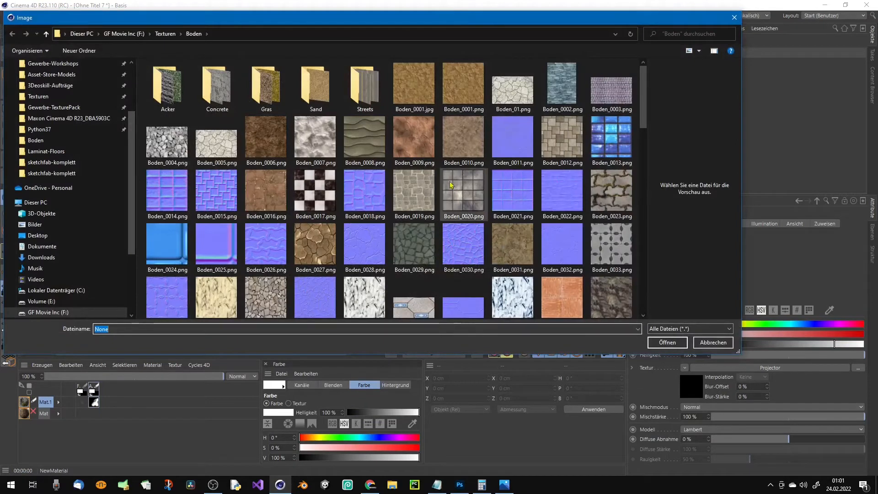
mouse_move(464, 143)
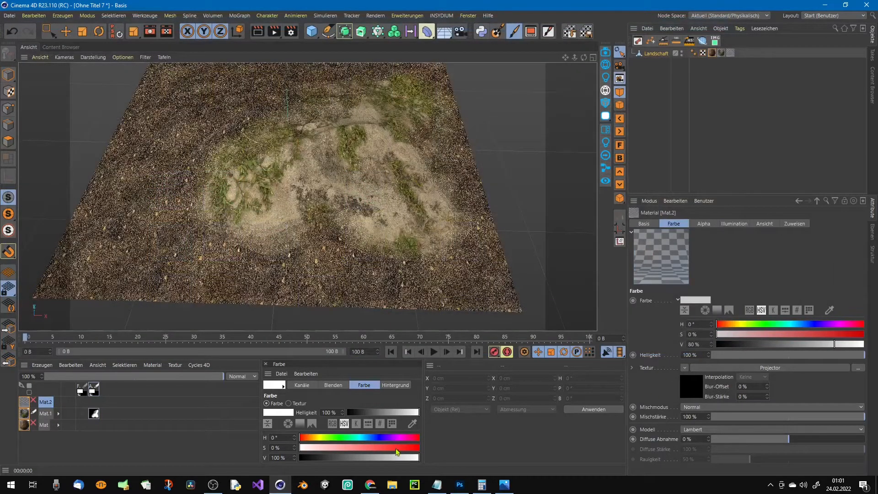
mouse_move(478, 51)
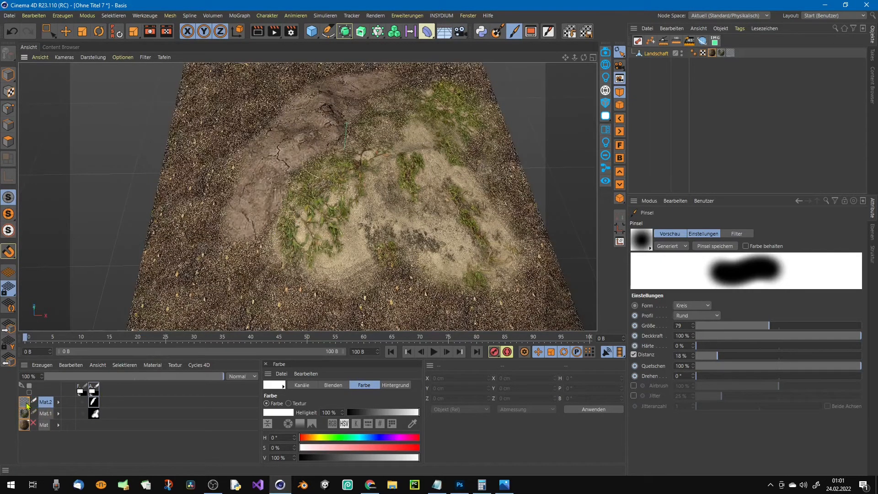
Open the new cracked-earth material Mat.2 for editing after painting its mask.
double_click(25, 402)
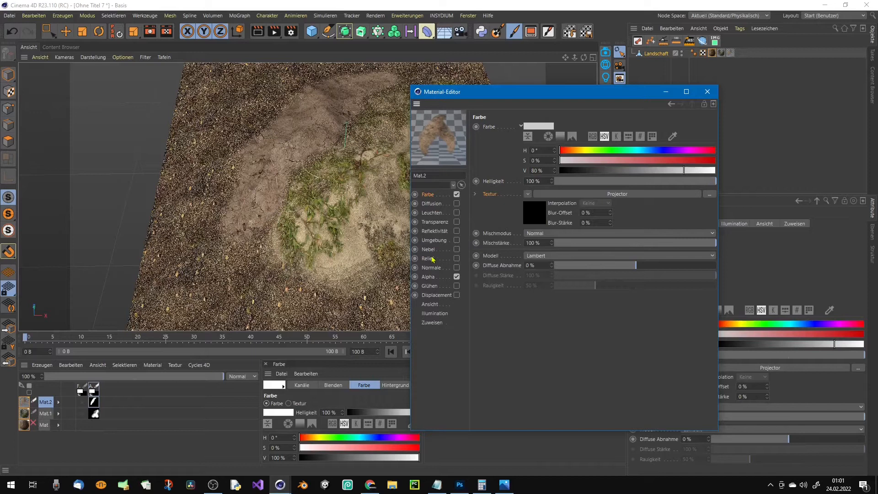
Paste the cracked-earth texture into the Relief channel and set its strength to 29%.
right_click(428, 258)
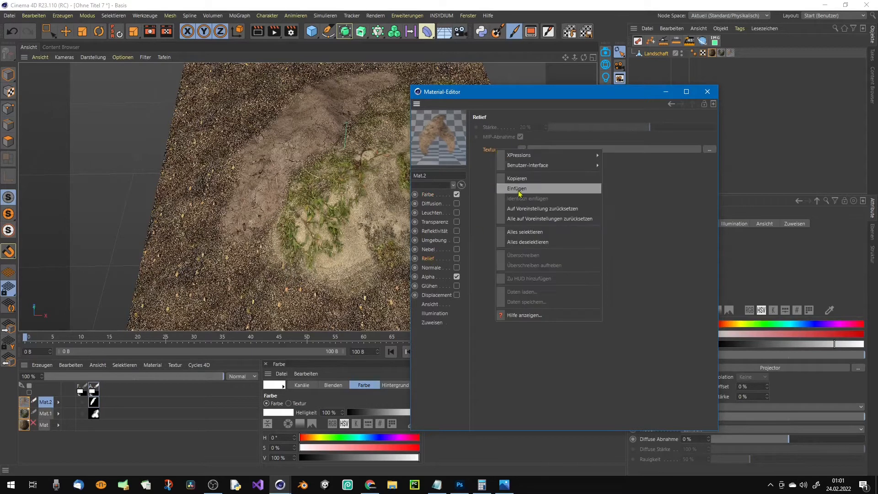
click(516, 189)
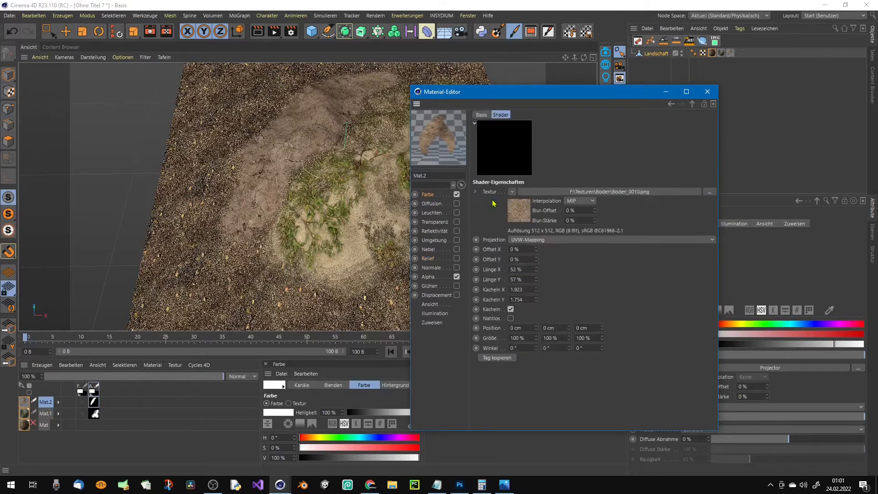
right_click(499, 299)
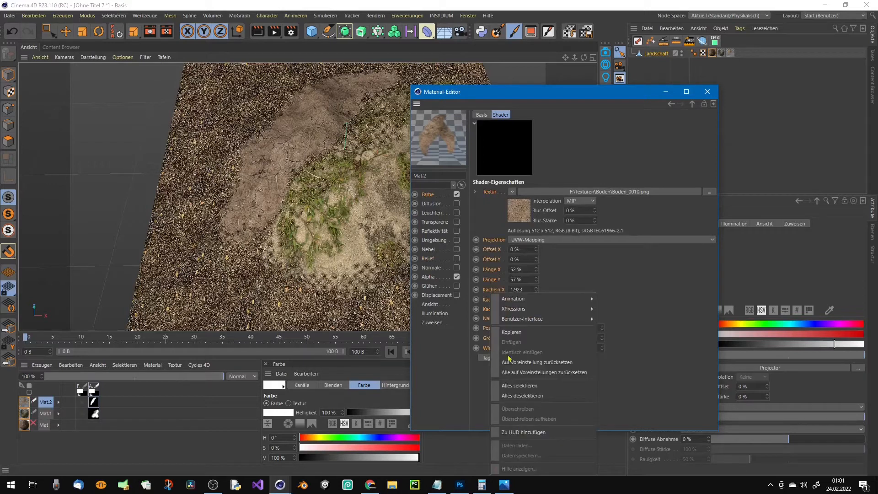
click(428, 258)
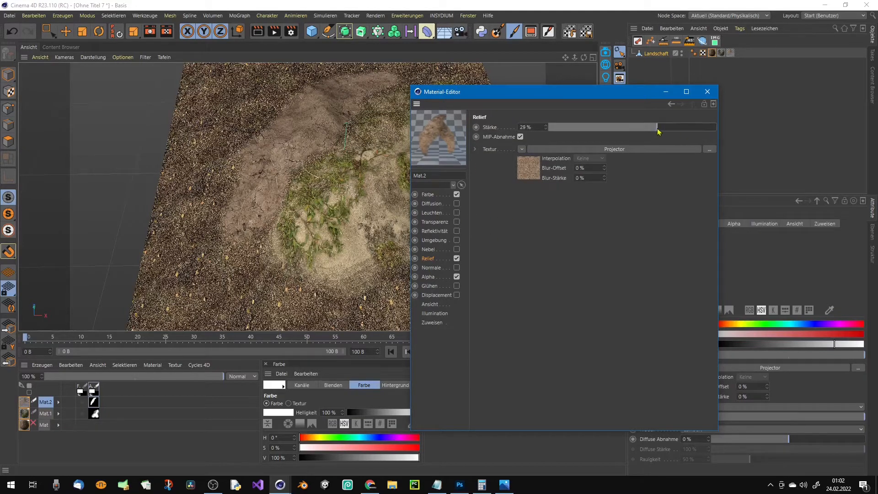
click(707, 91)
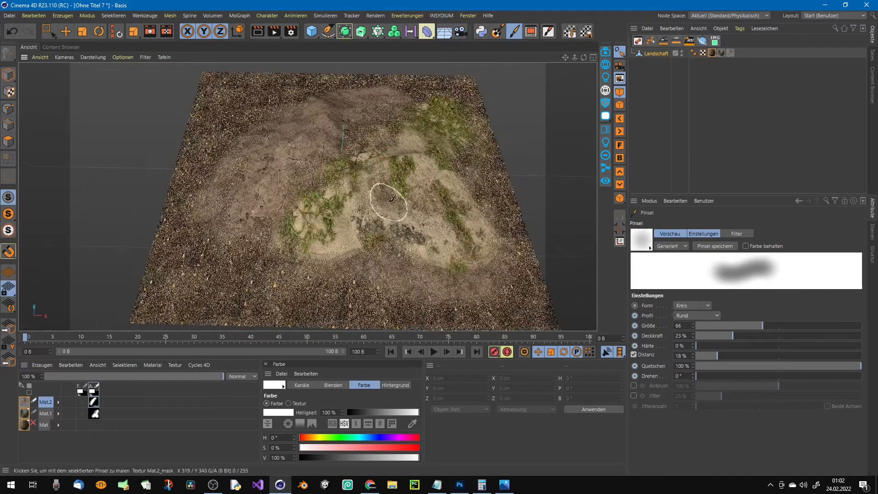
Load the Crack Willow Tree - Young preset and move it to the back-left edge of the landscape.
click(60, 46)
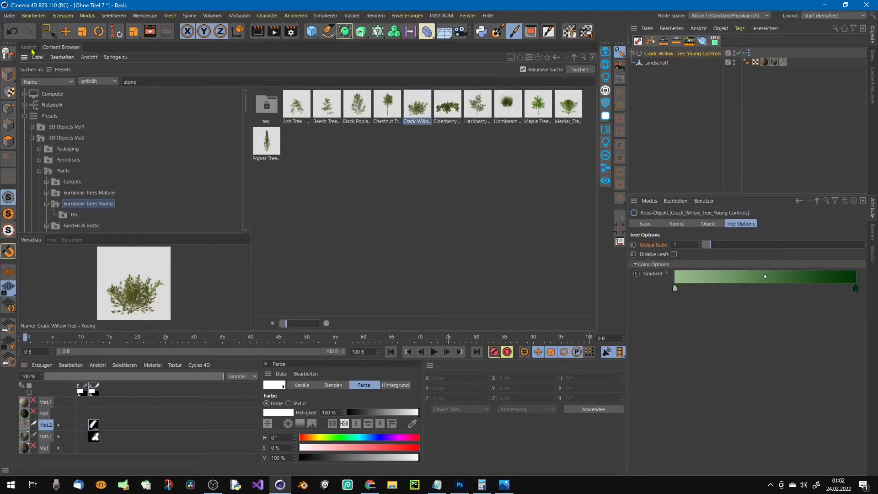
click(28, 47)
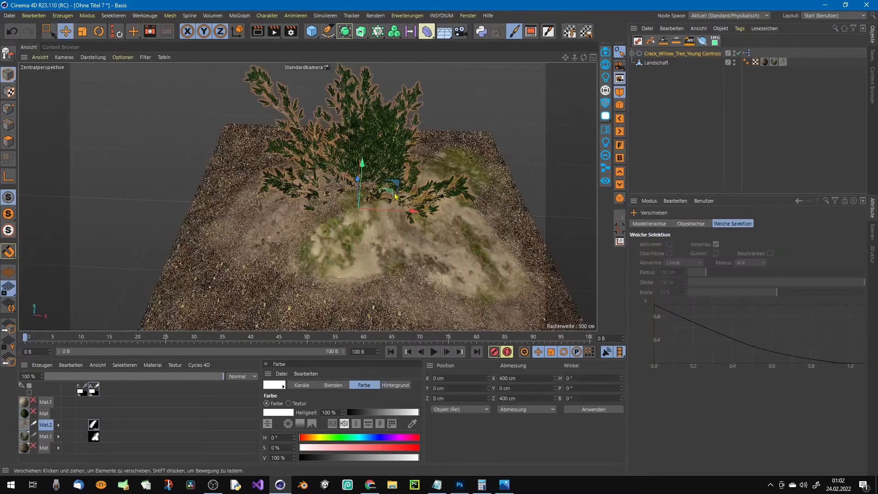
drag(358, 179, 279, 151)
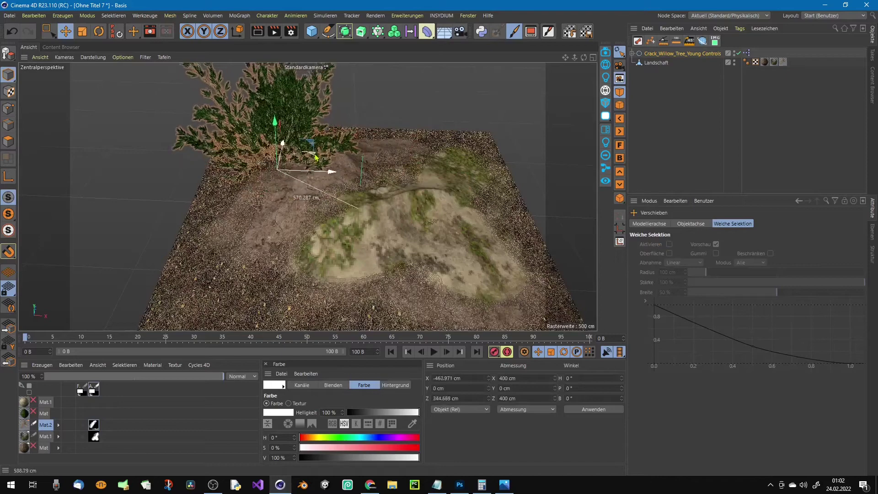
drag(314, 156, 296, 165)
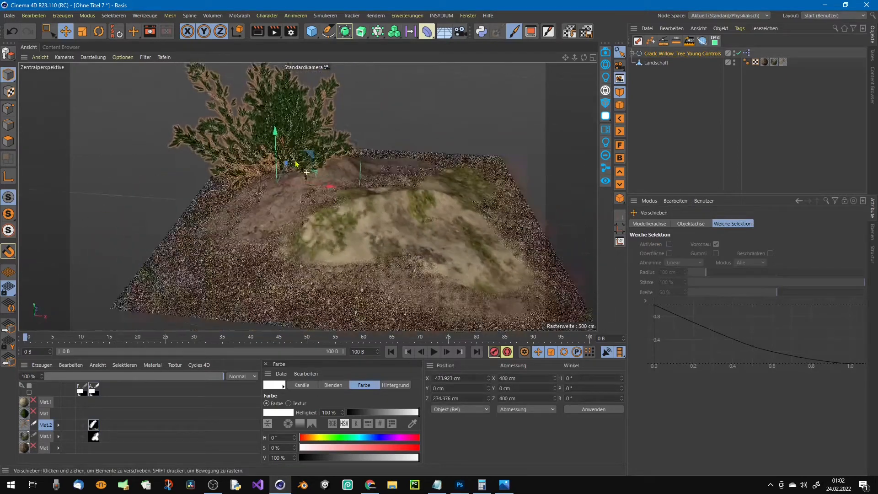
click(458, 31)
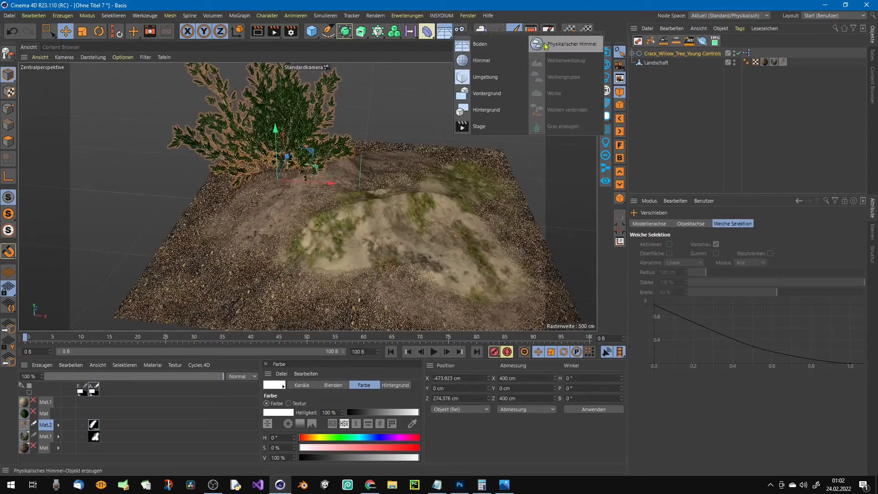
Add a Physikalischer Himmel (physical sky) to light the landscape and tree.
click(565, 44)
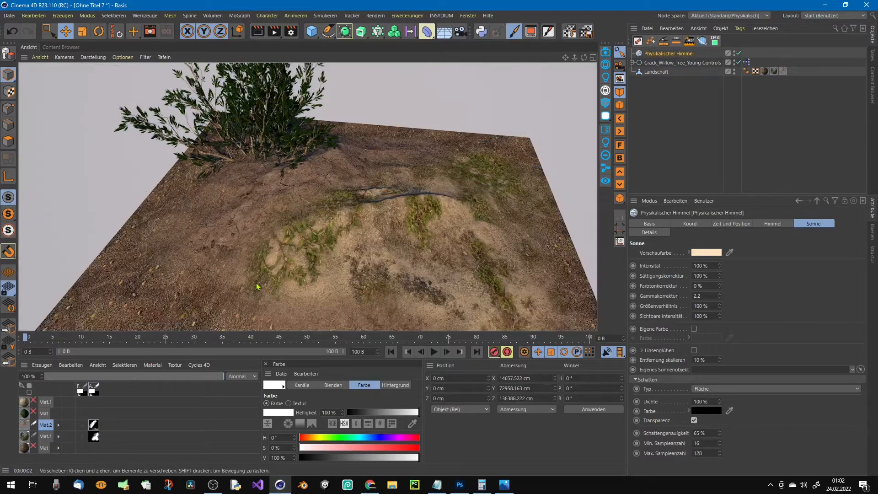
mouse_move(364, 259)
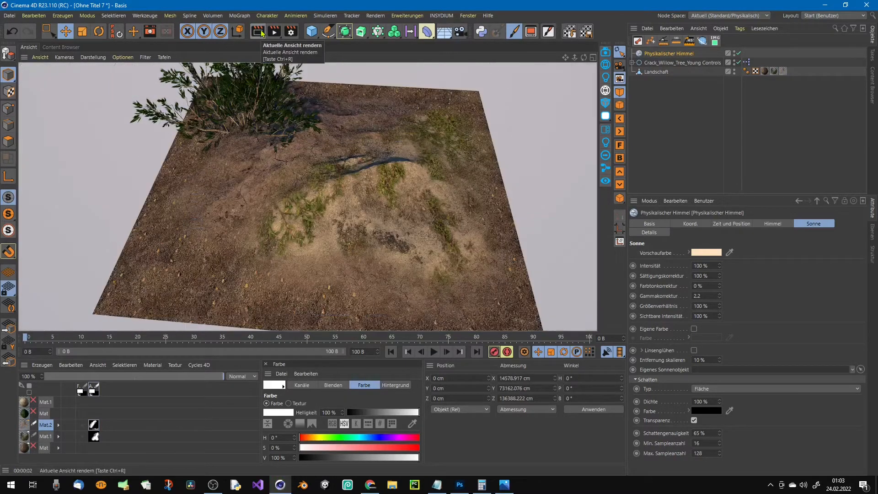
mouse_move(338, 221)
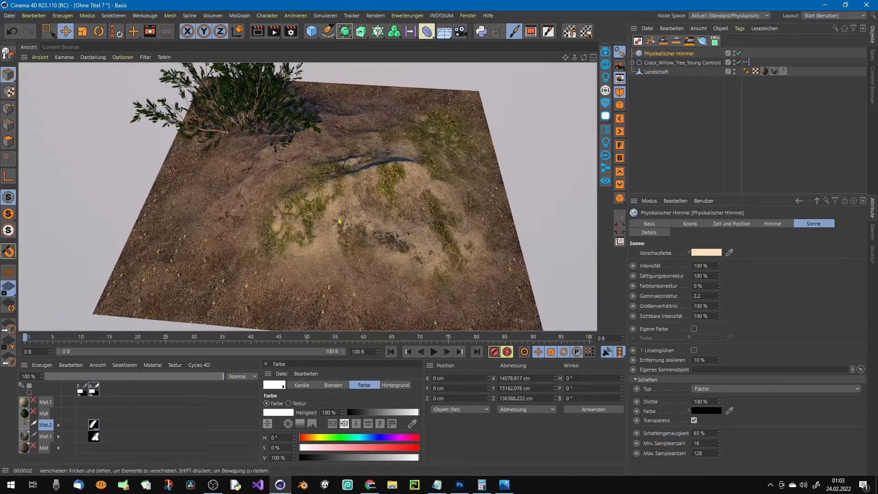
mouse_move(297, 169)
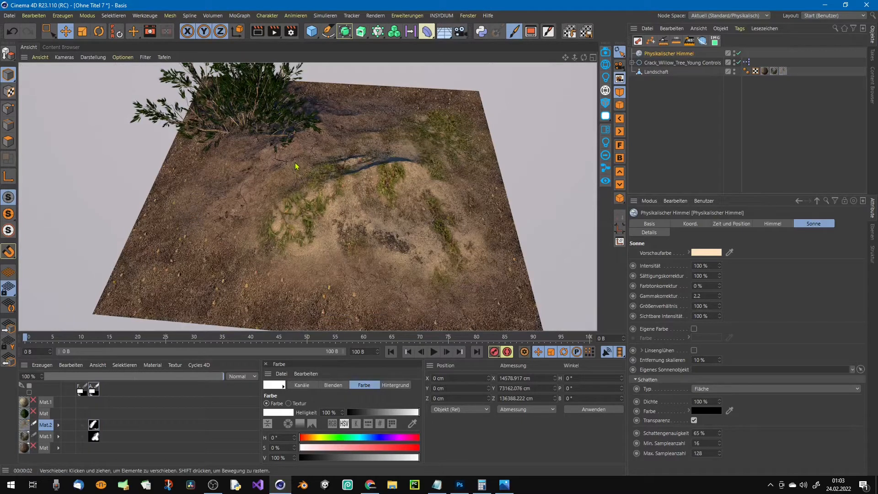
mouse_move(294, 173)
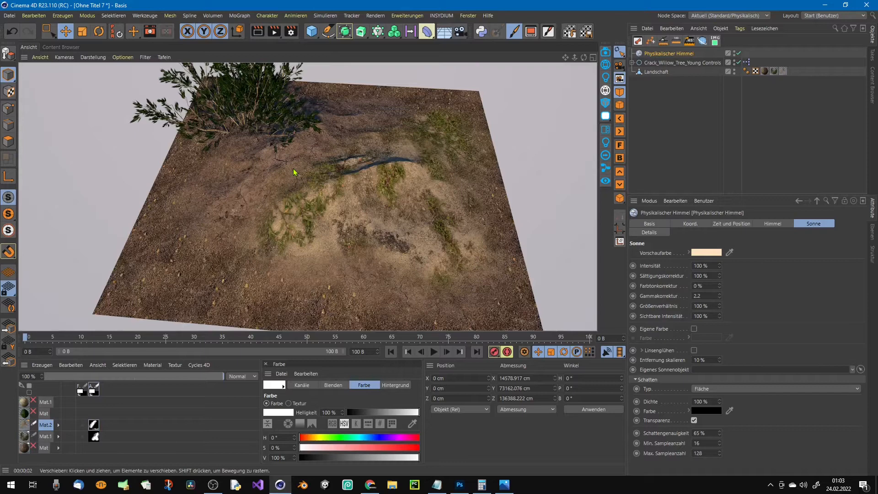
mouse_move(327, 218)
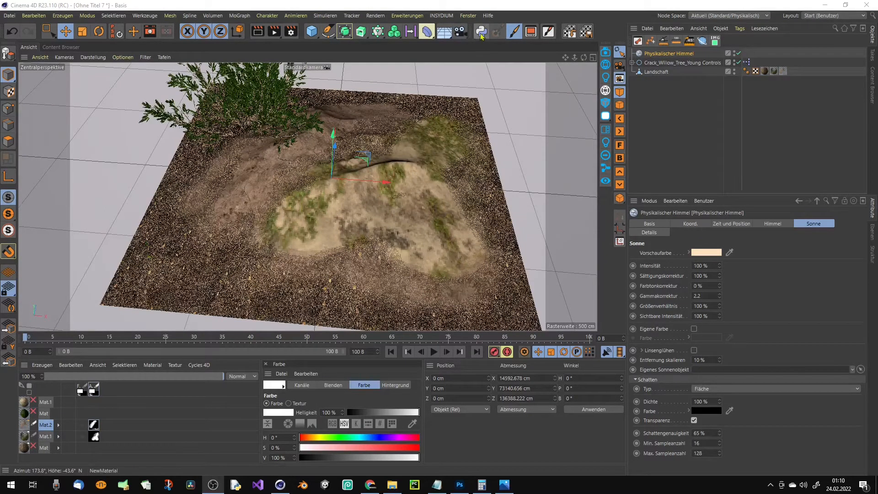
mouse_move(480, 32)
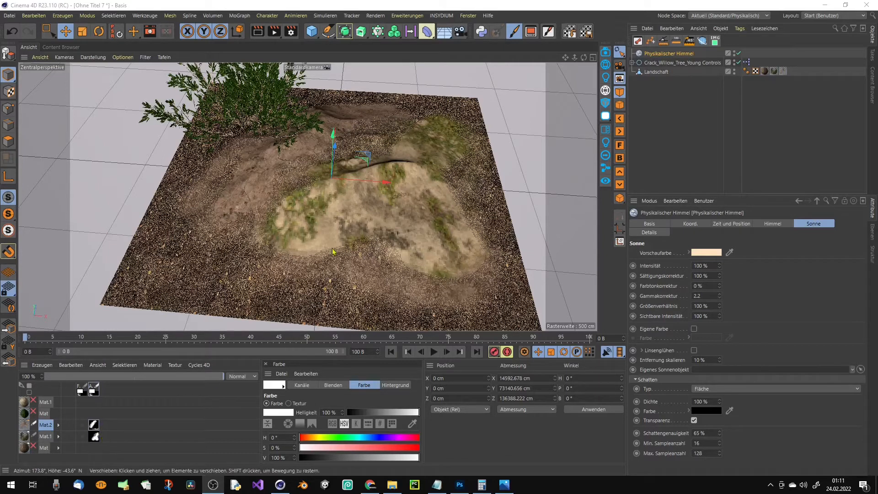
mouse_move(291, 218)
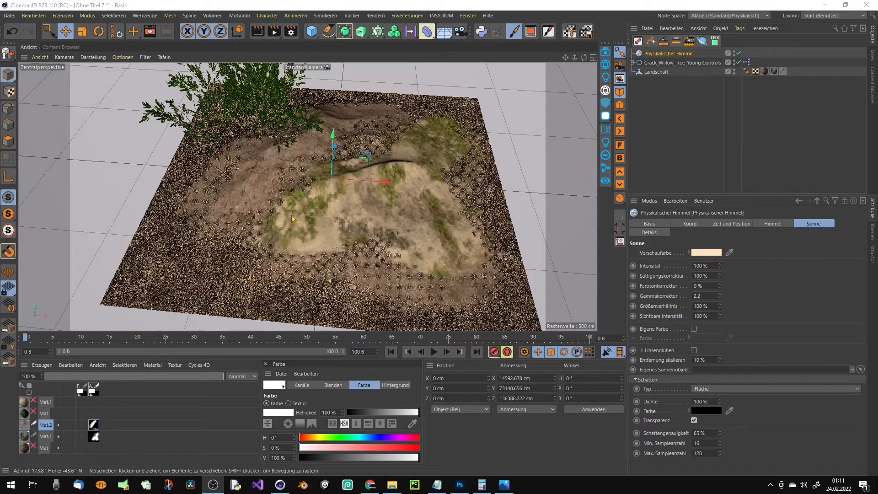
mouse_move(321, 197)
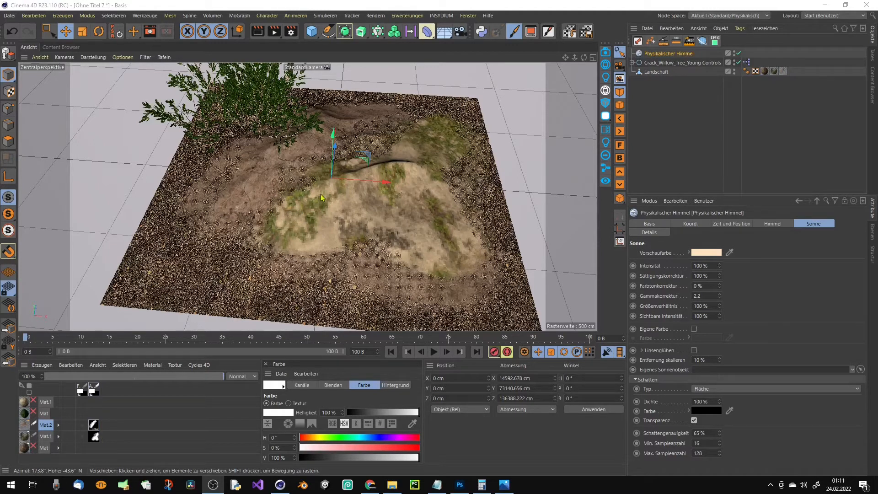
Create a new Desktop folder named testex and choose it as the save location.
click(9, 15)
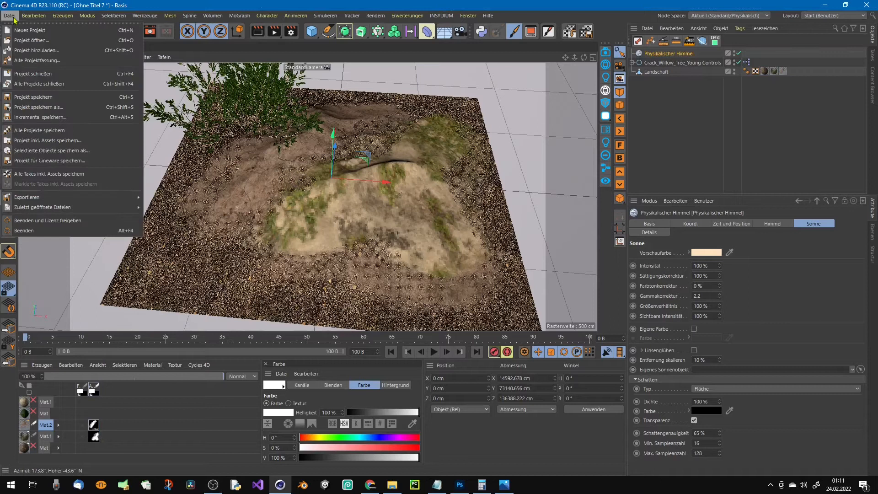
mouse_move(39, 107)
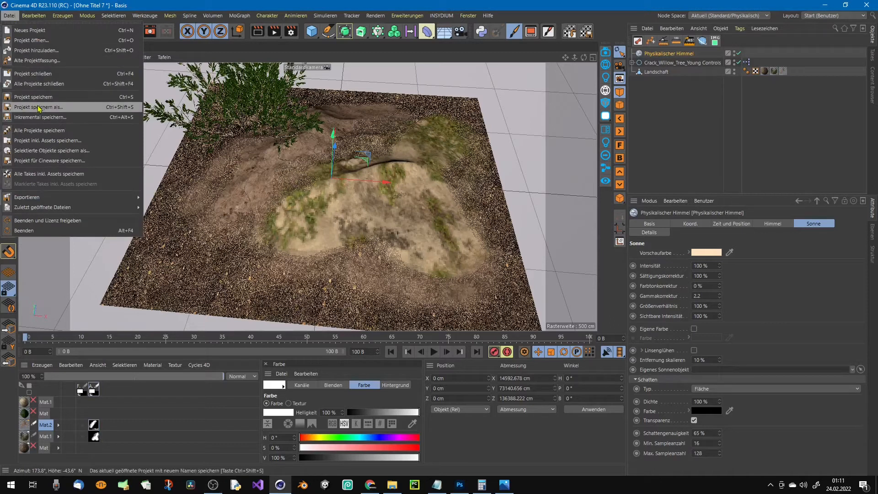
mouse_move(38, 109)
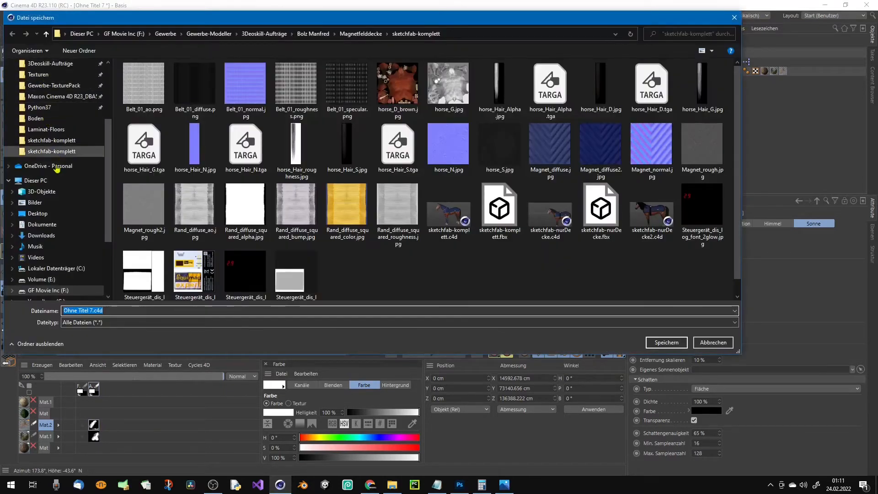
click(37, 213)
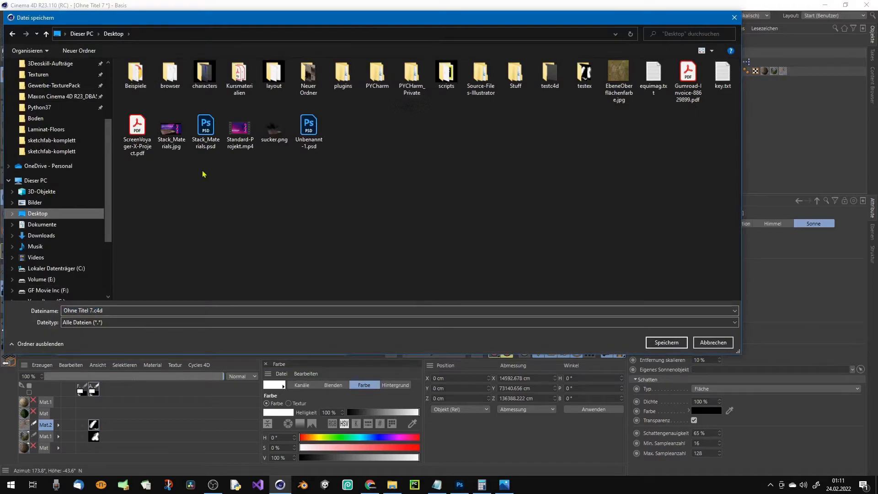
mouse_move(171, 129)
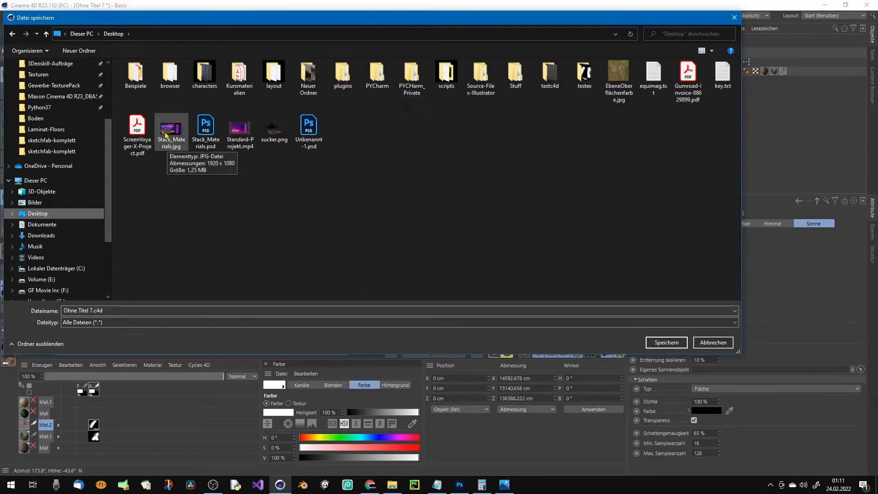
mouse_move(233, 243)
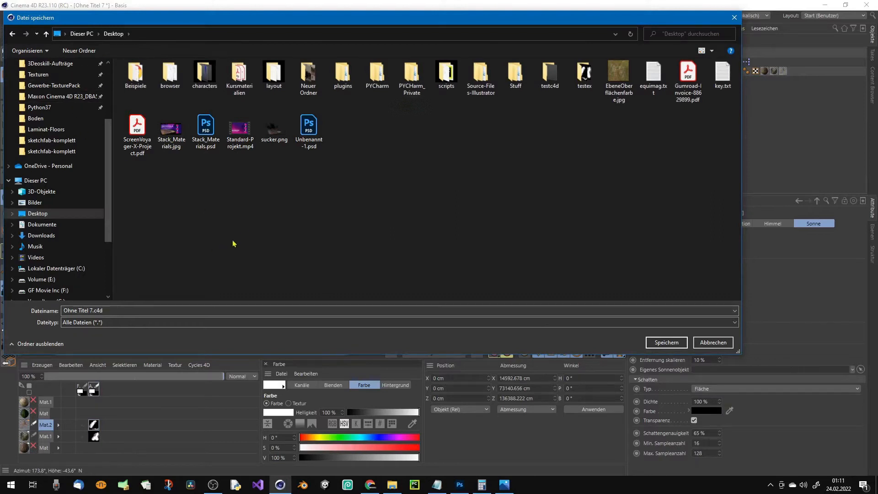
right_click(233, 244)
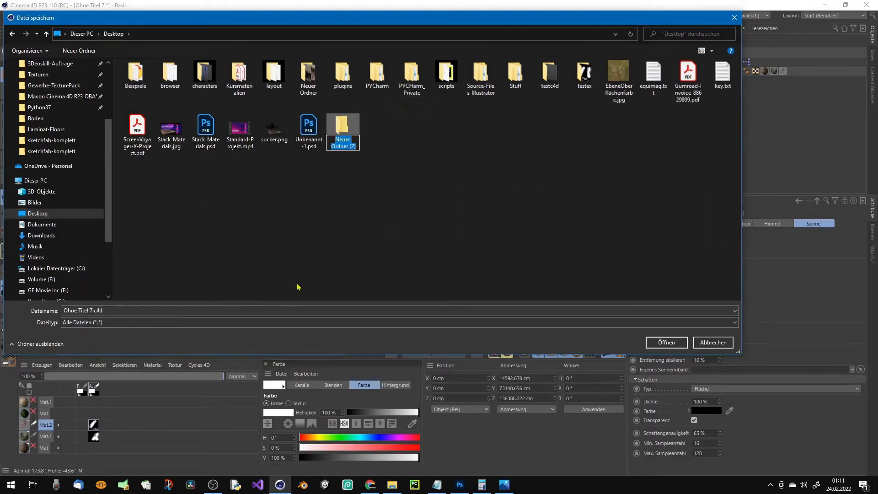
text(testex)
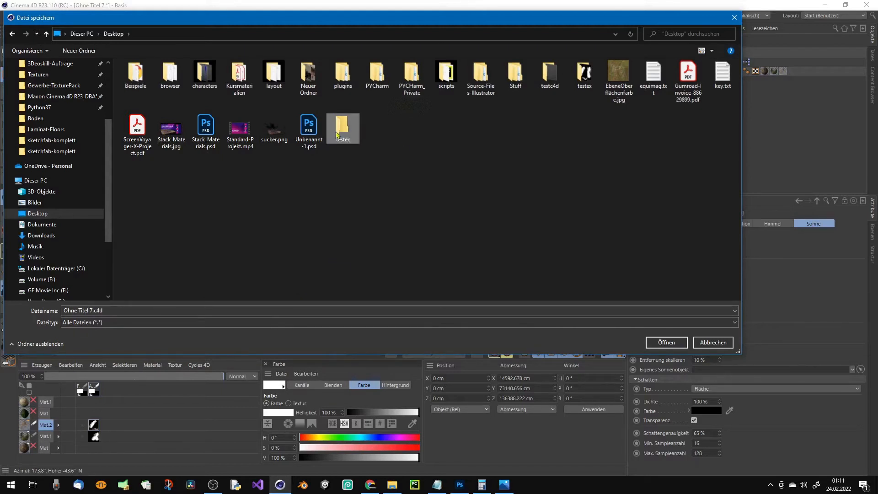
double_click(342, 126)
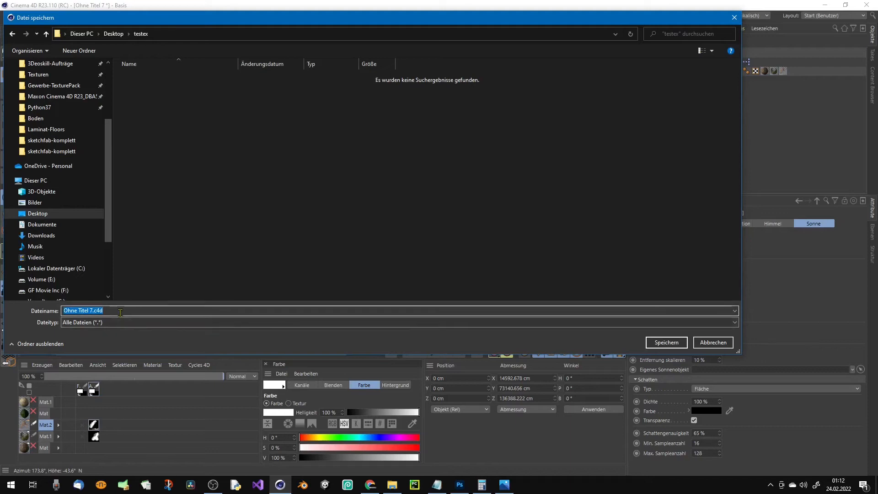
Save the project as Ohne Titel 7.c4d in testex, confirming Ja to save all textures.
click(665, 342)
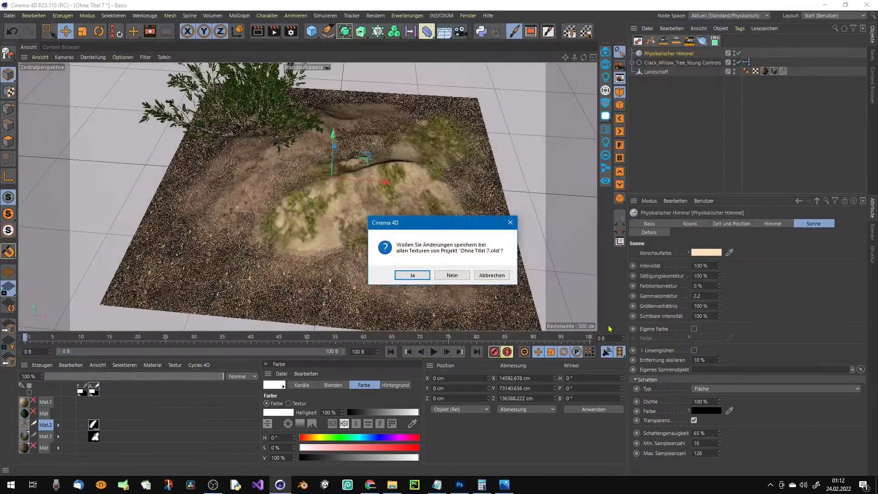
mouse_move(423, 265)
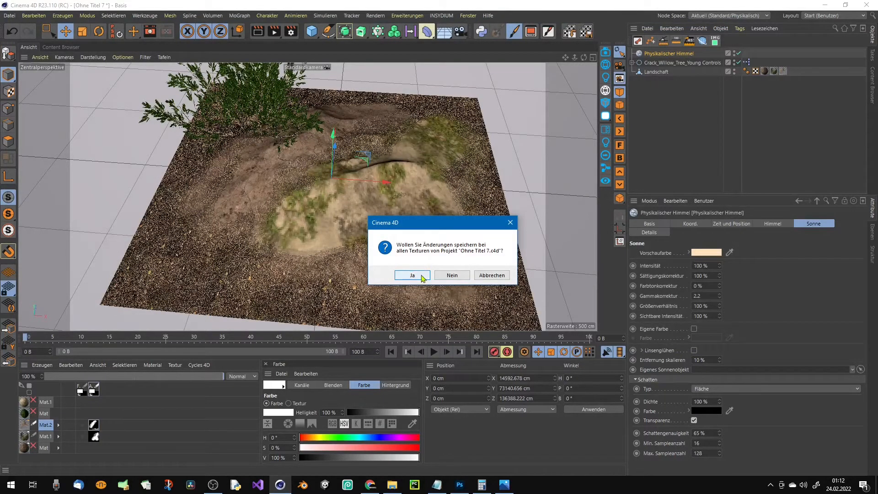
click(412, 275)
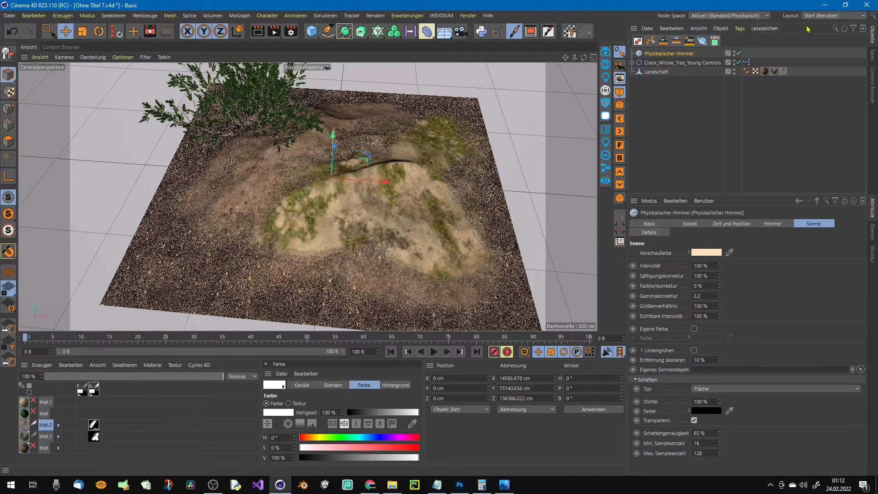
mouse_move(815, 19)
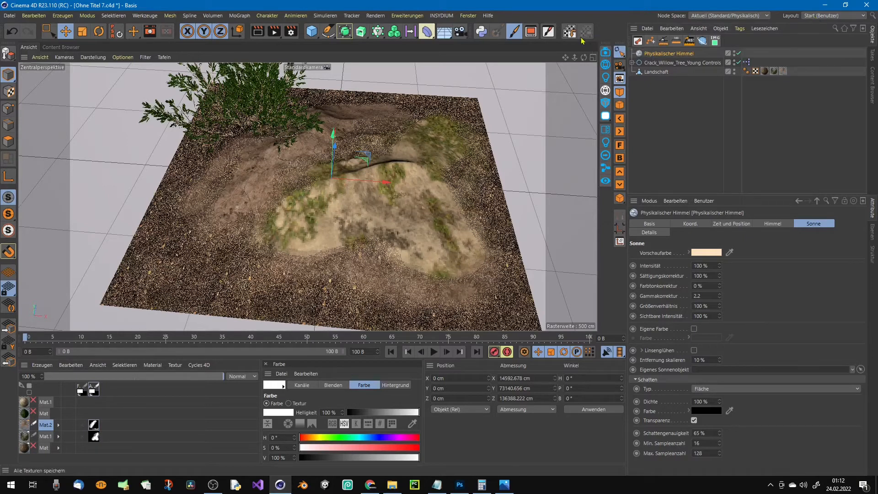
mouse_move(587, 32)
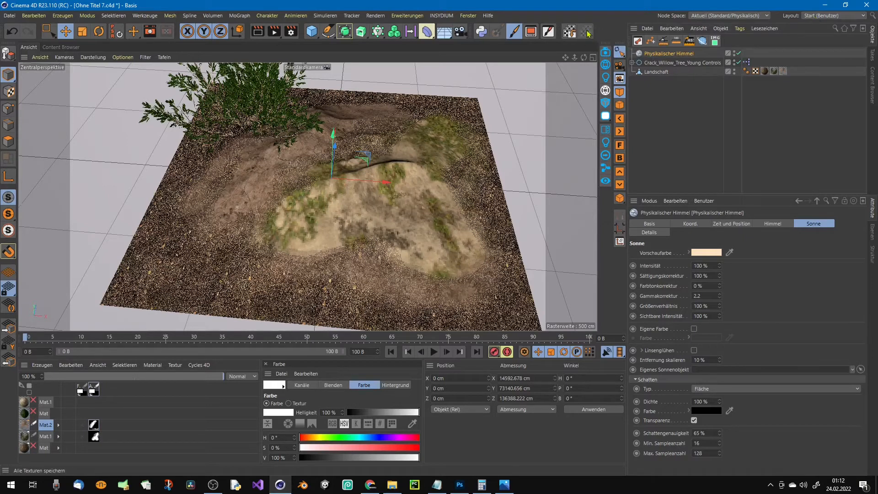
mouse_move(585, 32)
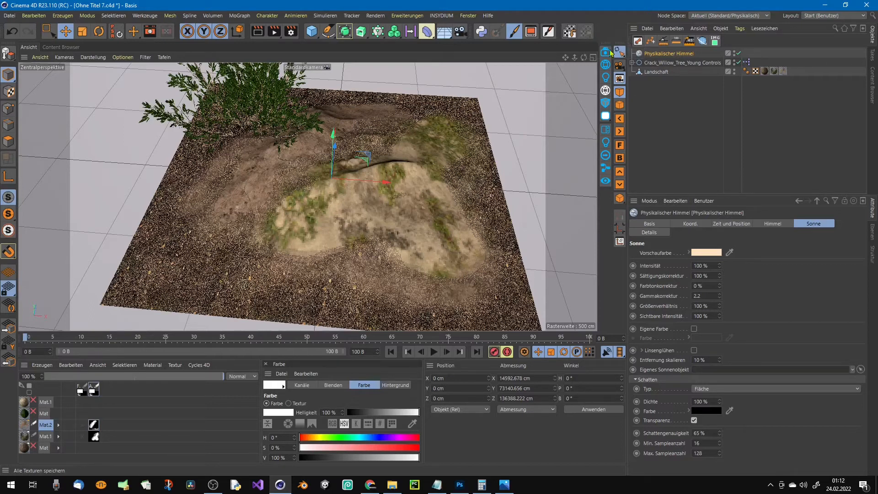
mouse_move(151, 291)
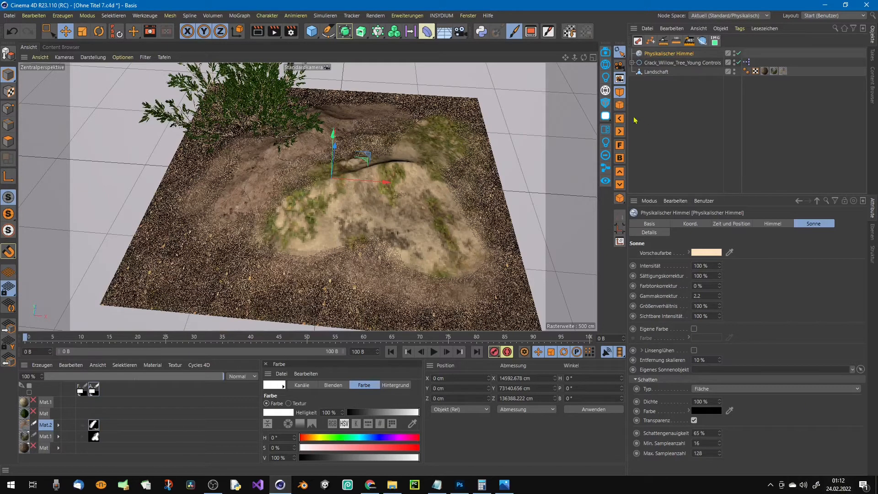
mouse_move(586, 32)
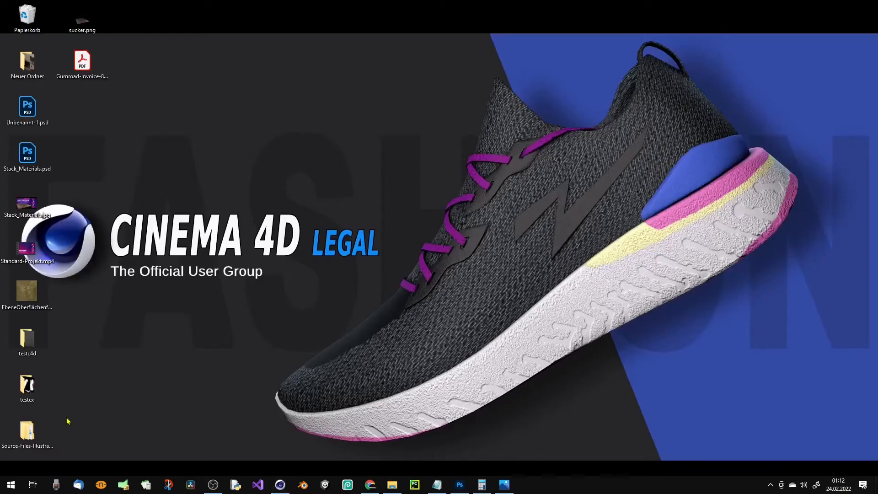
mouse_move(83, 158)
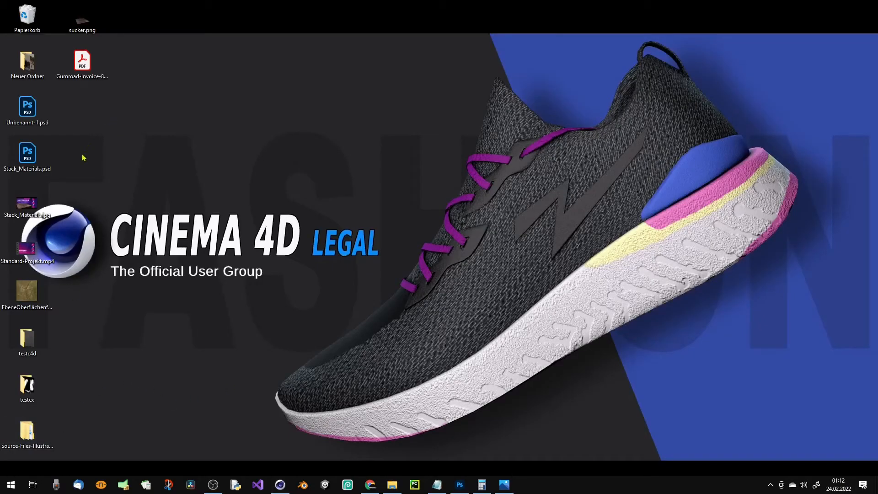
click(27, 340)
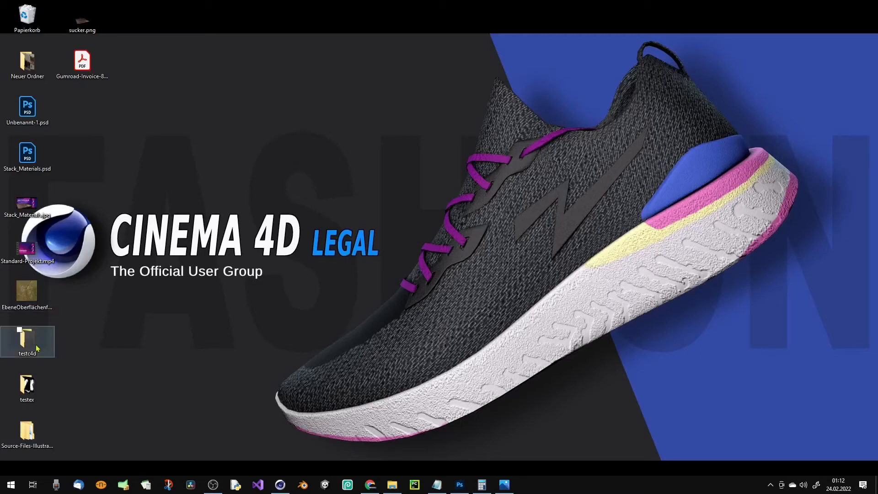
mouse_move(35, 346)
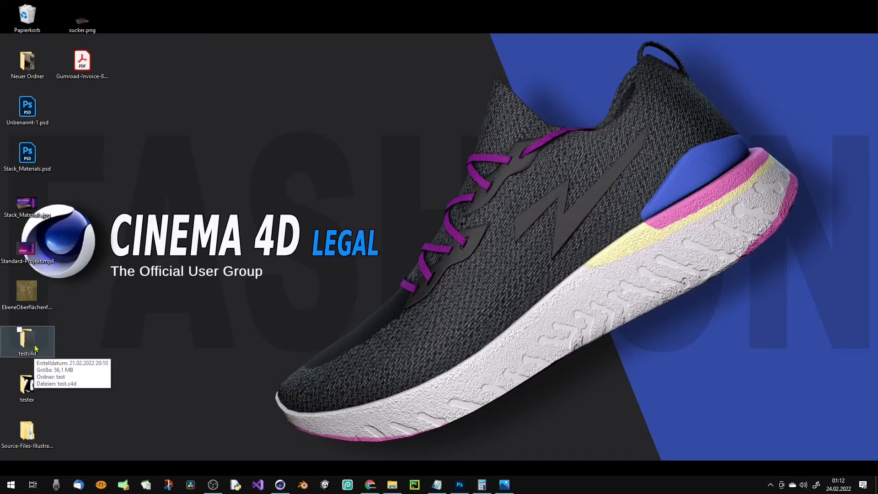
double_click(26, 341)
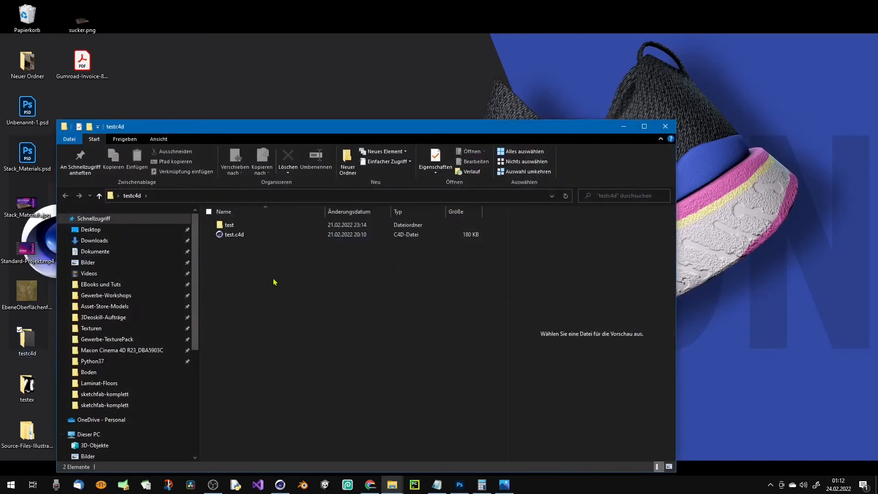
double_click(229, 225)
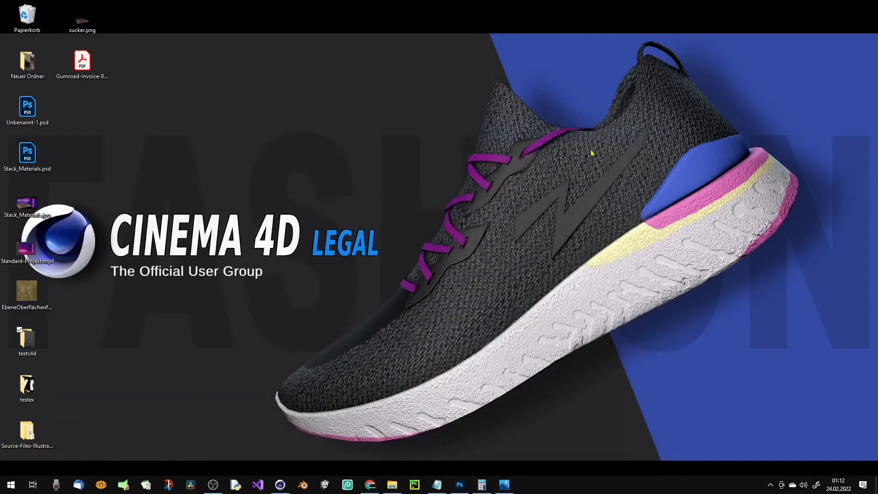
mouse_move(114, 328)
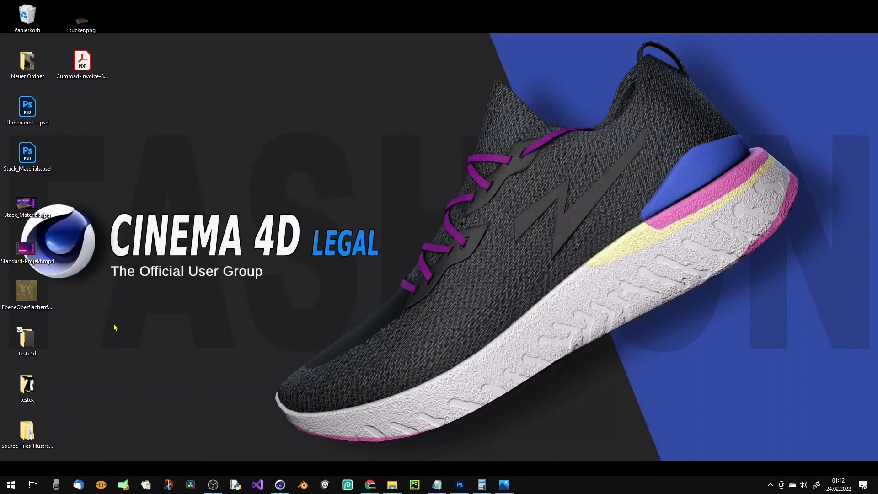
Preview Mat.1_mask.jpg in the testex folder and check its Eigenschaften.
double_click(27, 386)
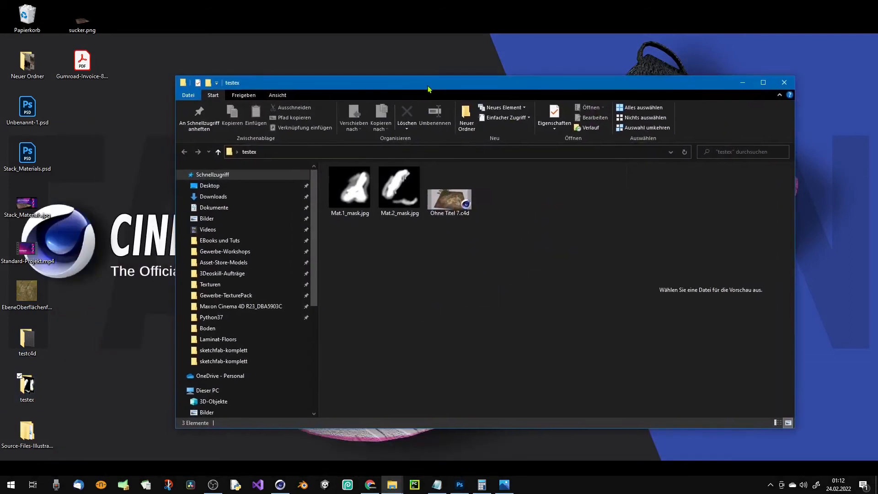
mouse_move(350, 187)
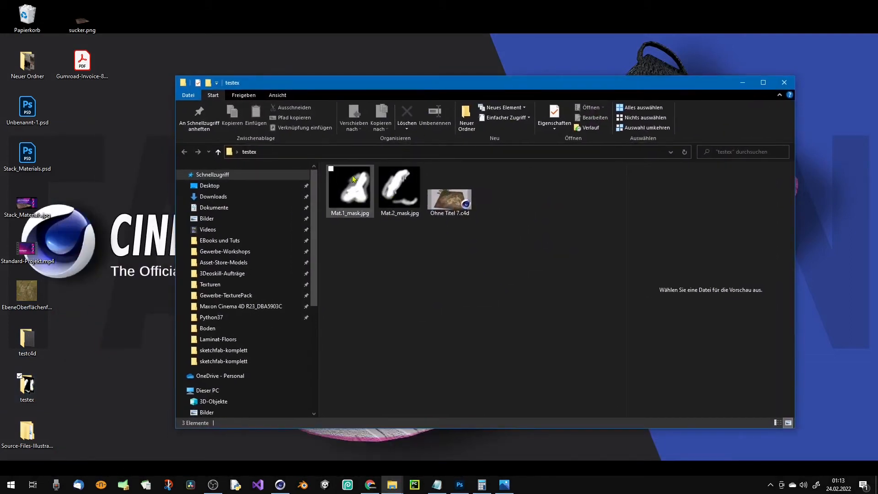
click(349, 189)
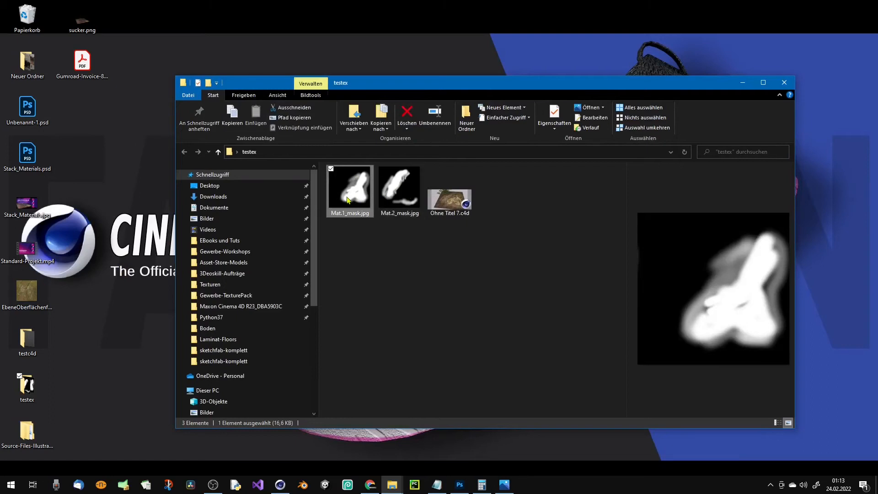
right_click(350, 190)
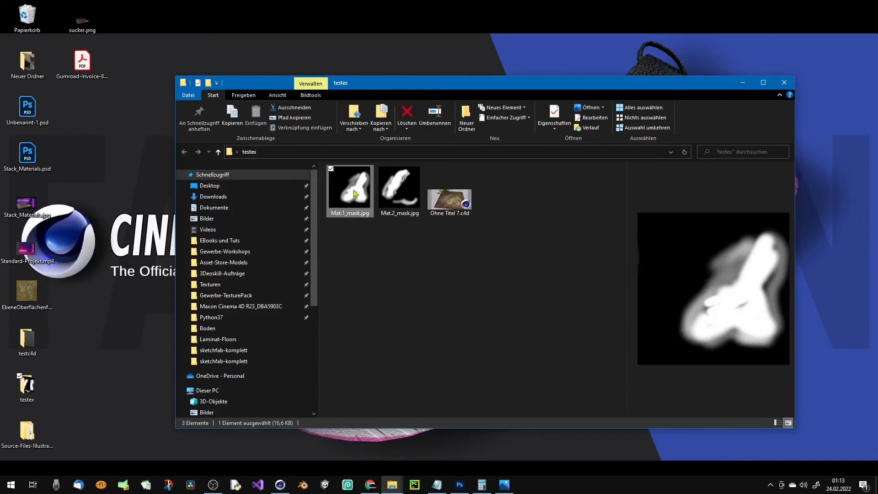
right_click(350, 190)
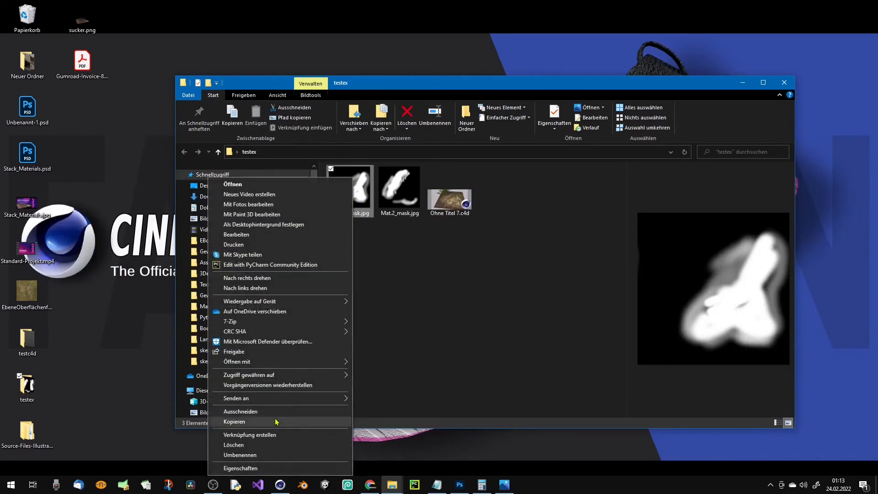
click(240, 468)
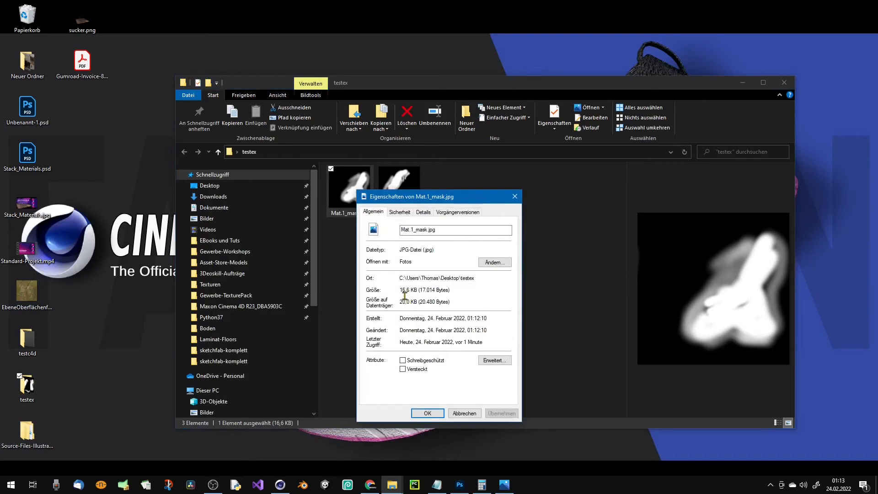
click(427, 413)
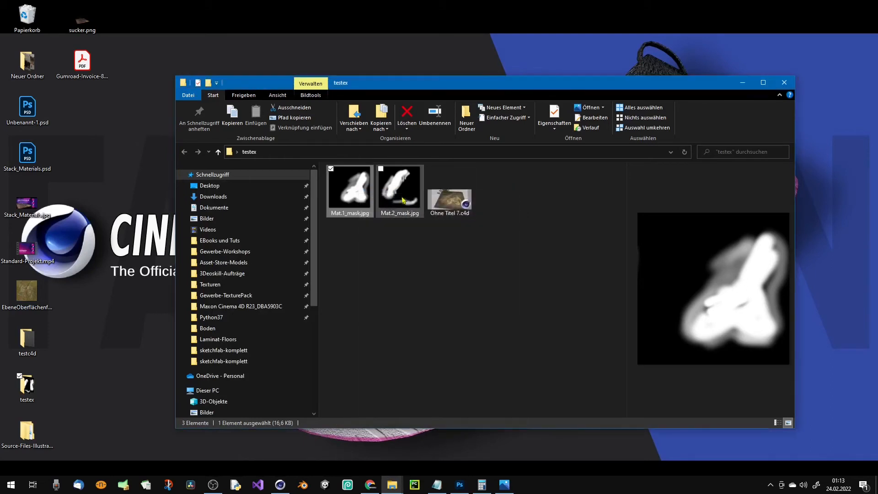
mouse_move(356, 194)
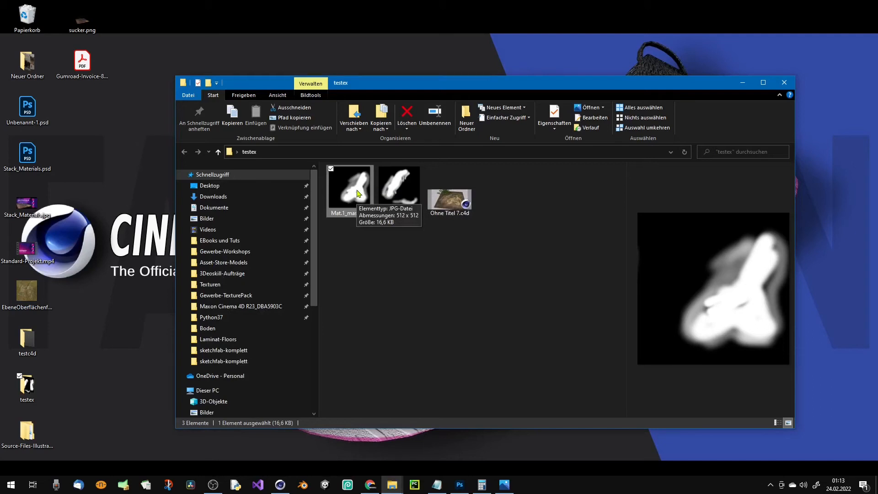
Reselect Mat.1_mask.jpg, then preview the second mask image Mat.2_mask.jpg.
click(399, 185)
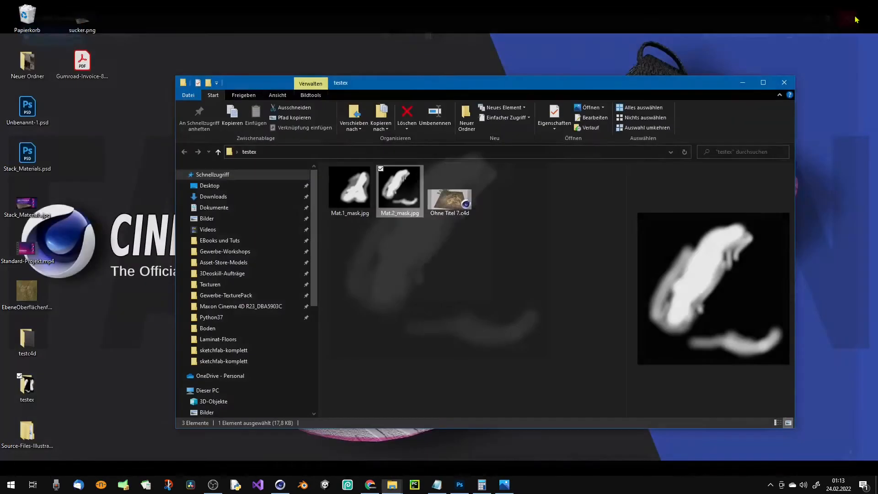
click(784, 82)
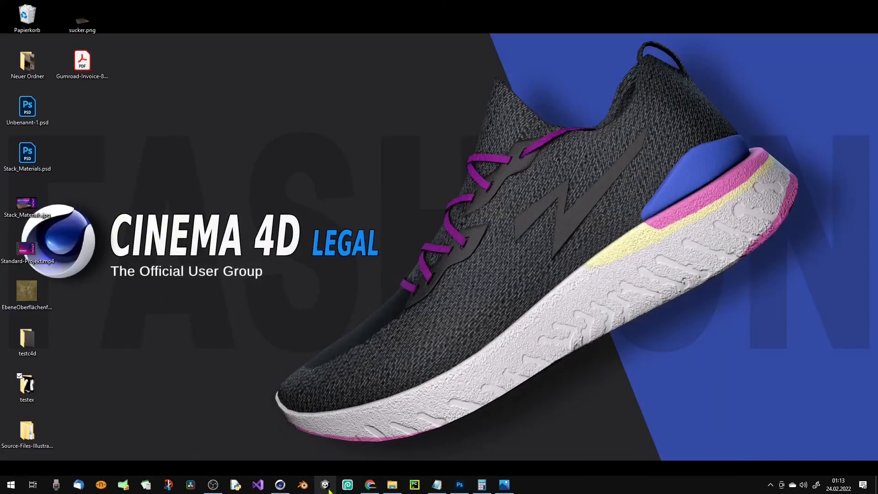
mouse_move(325, 485)
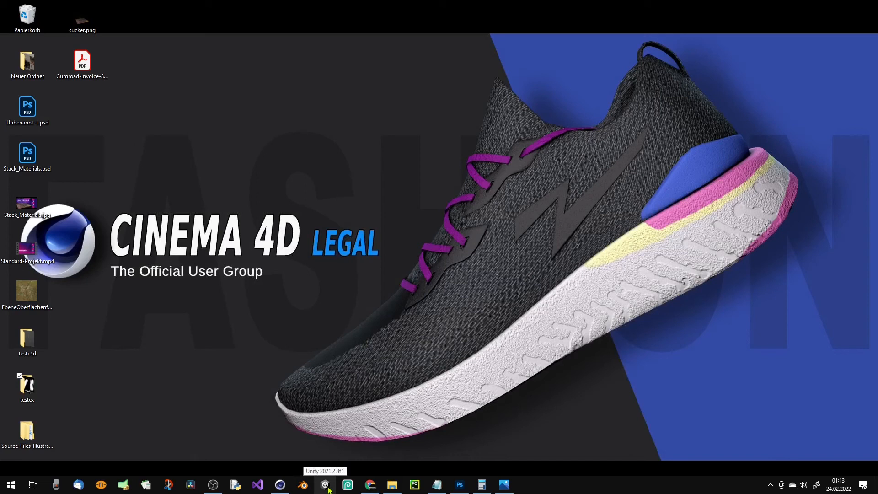
mouse_move(303, 485)
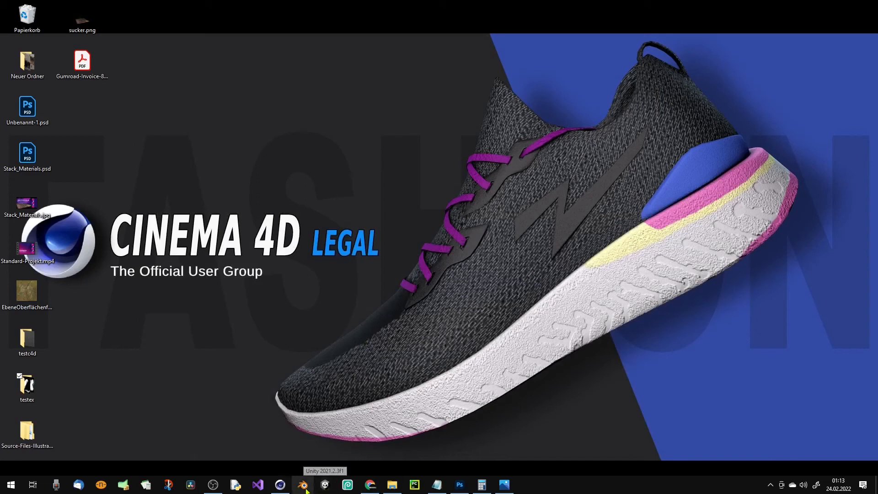
mouse_move(370, 485)
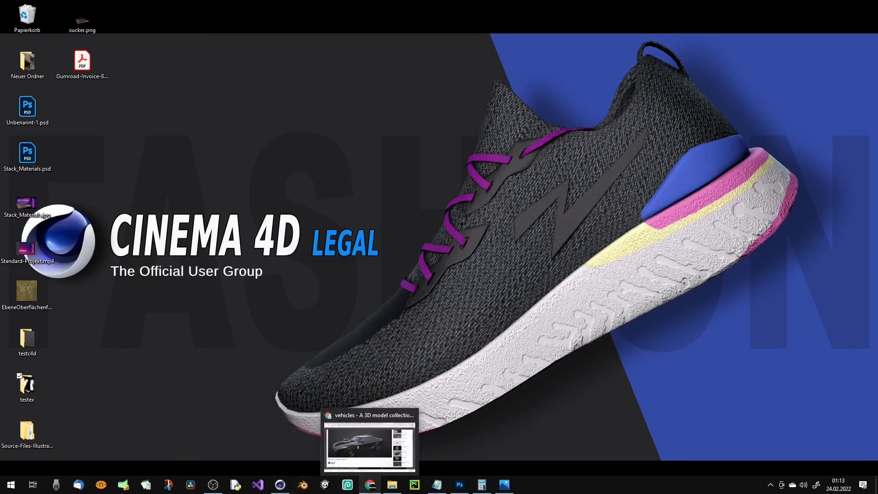
mouse_move(369, 445)
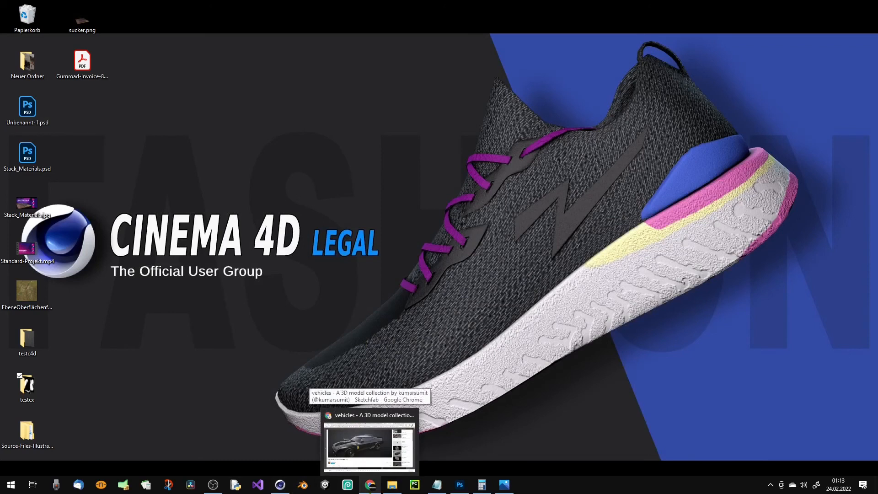
mouse_move(370, 484)
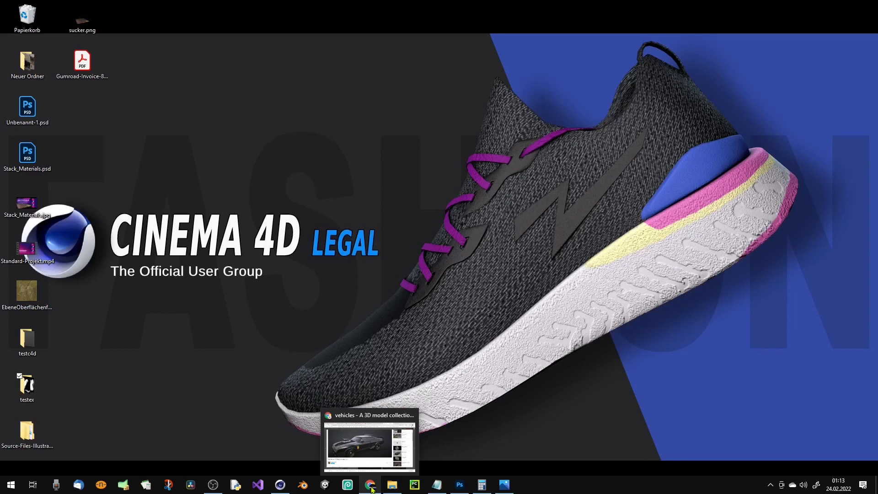